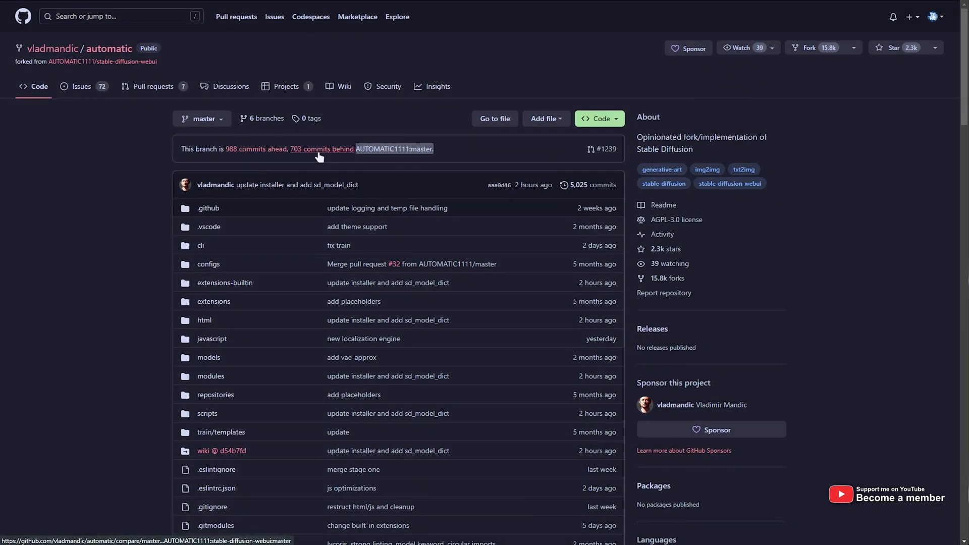
# Read down through the SD.Next README on the vladmandic/automatic repository.
pyautogui.scroll(-3)
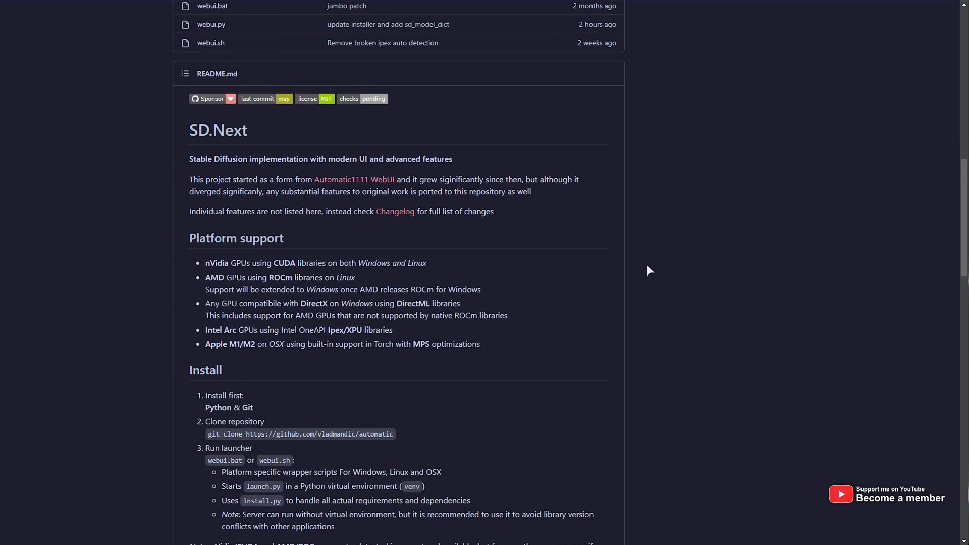
pyautogui.moveTo(626, 198)
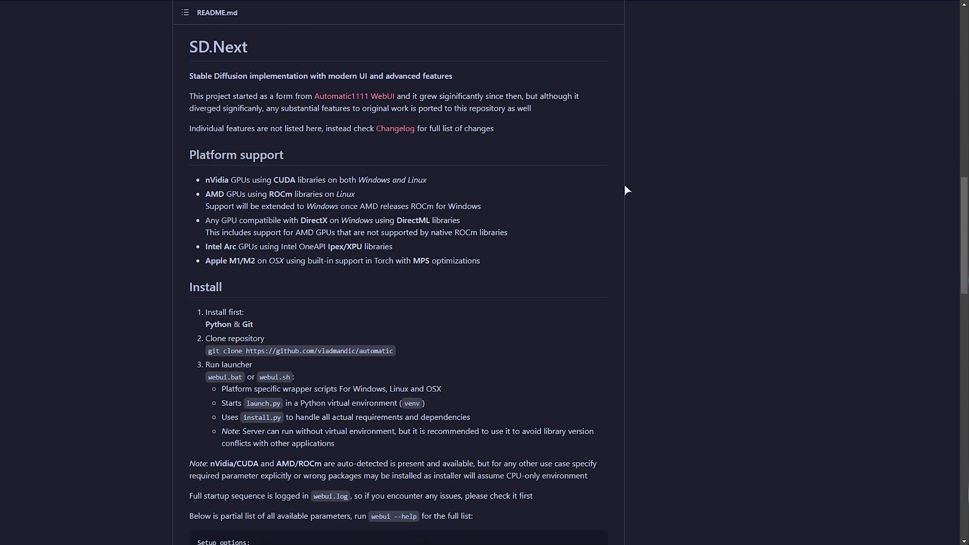
pyautogui.scroll(-3)
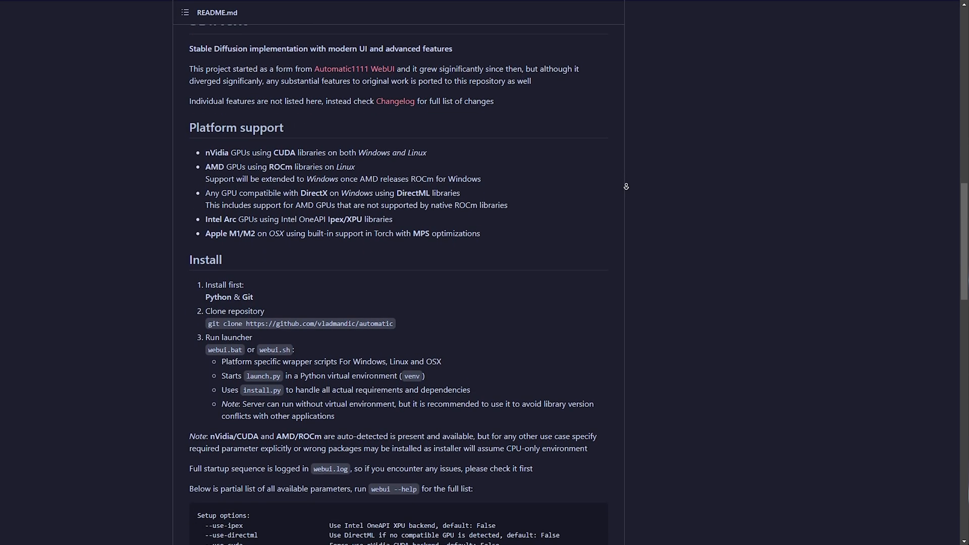
pyautogui.scroll(3)
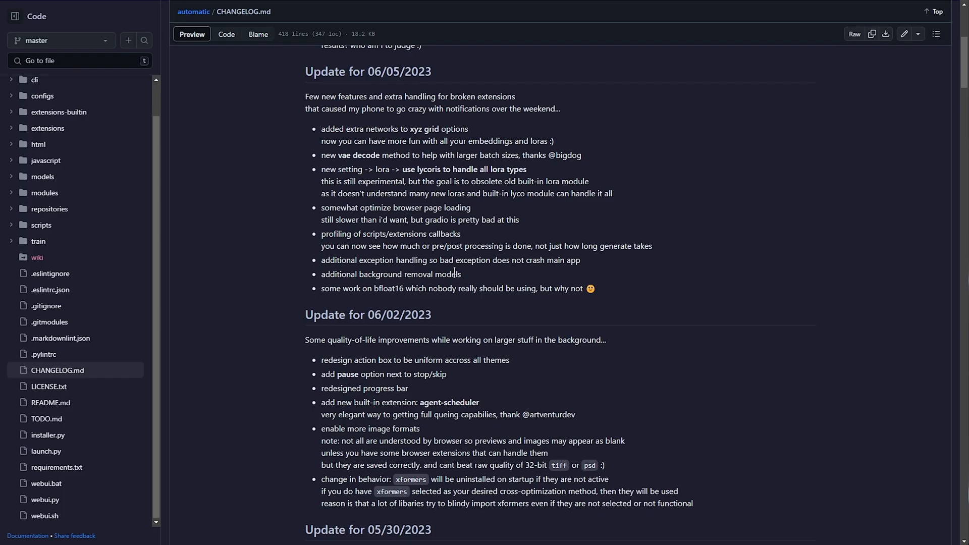
# Review CHANGELOG.md for recent SD.Next updates starting with the 06/07/2023 entry.
pyautogui.scroll(-3)
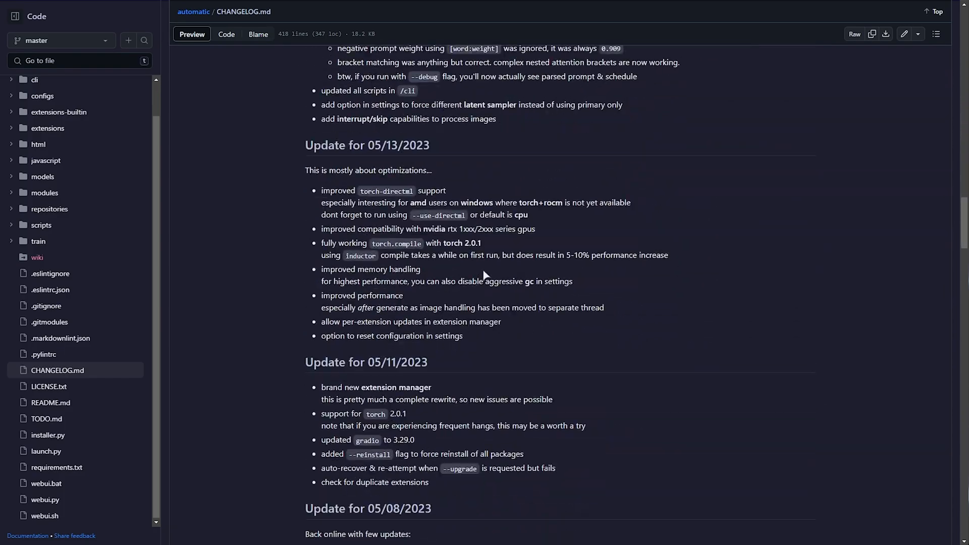
pyautogui.scroll(-3)
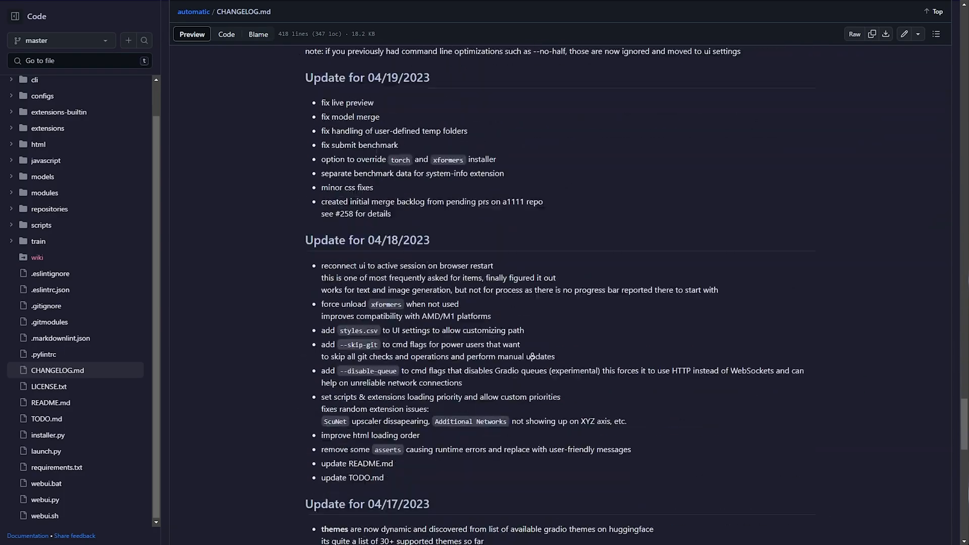
pyautogui.scroll(3)
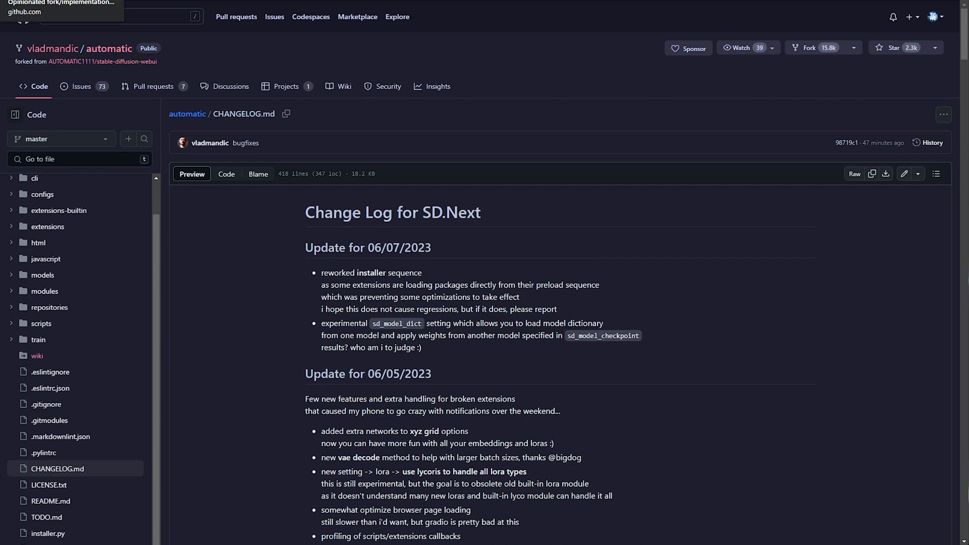
# Return to the README and read past the setup options and UI screenshot to Notes.
pyautogui.click(50, 502)
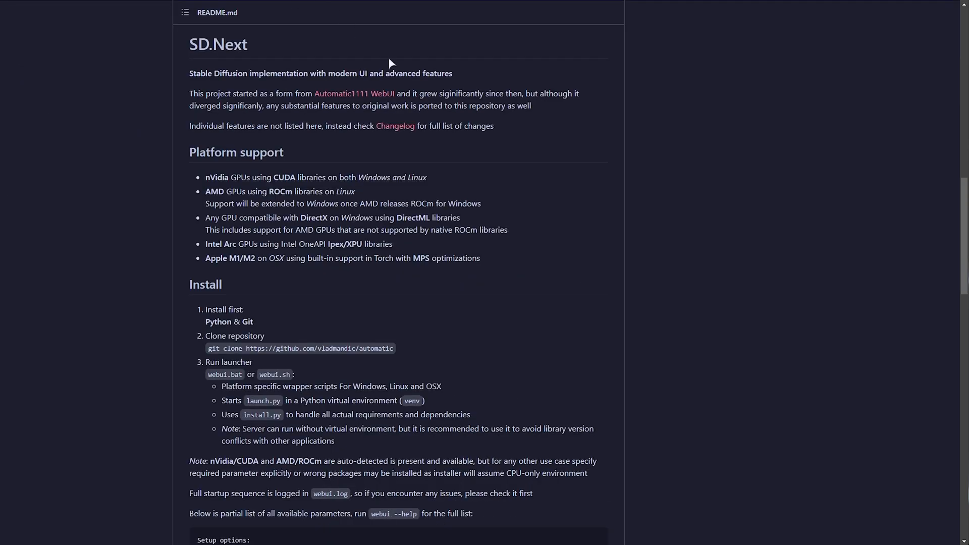
pyautogui.moveTo(468, 287)
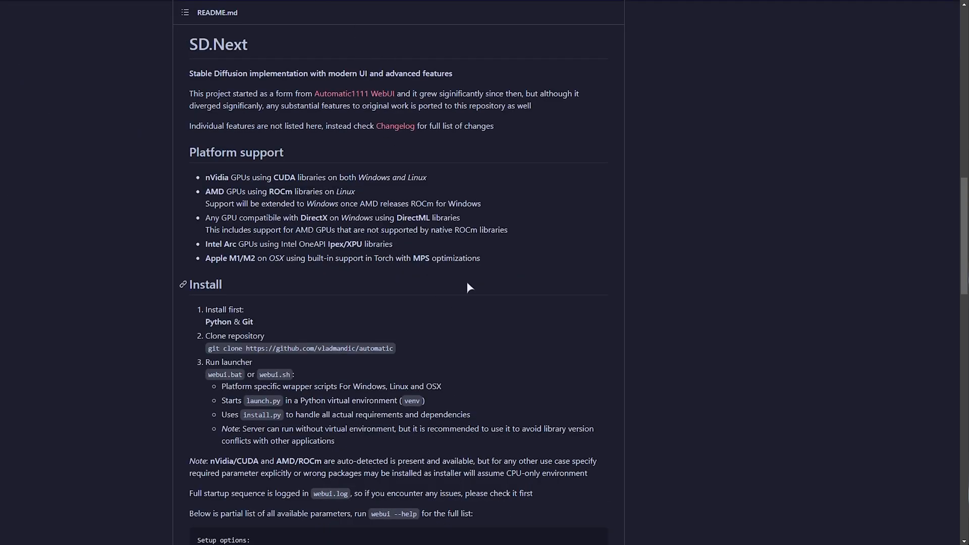
pyautogui.scroll(-3)
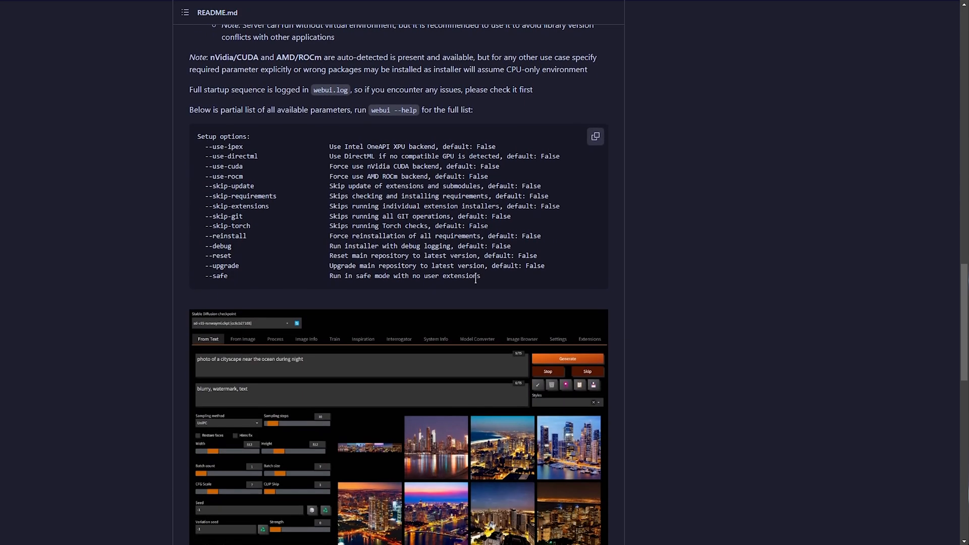
pyautogui.scroll(-3)
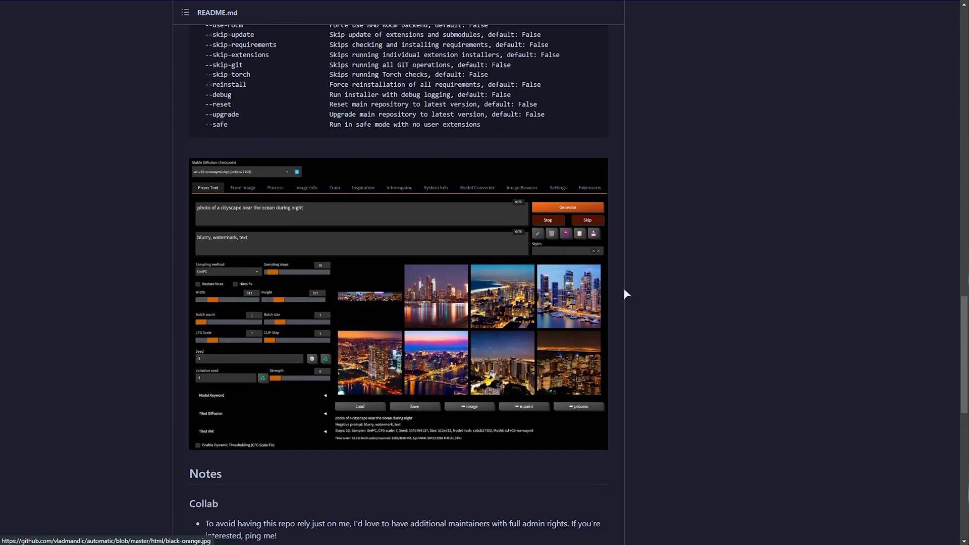
pyautogui.moveTo(518, 267)
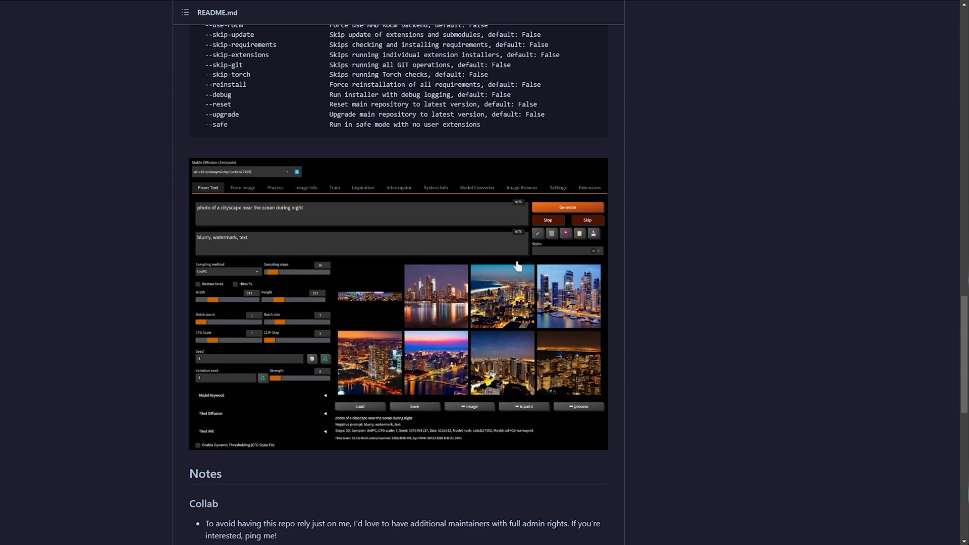
pyautogui.scroll(-3)
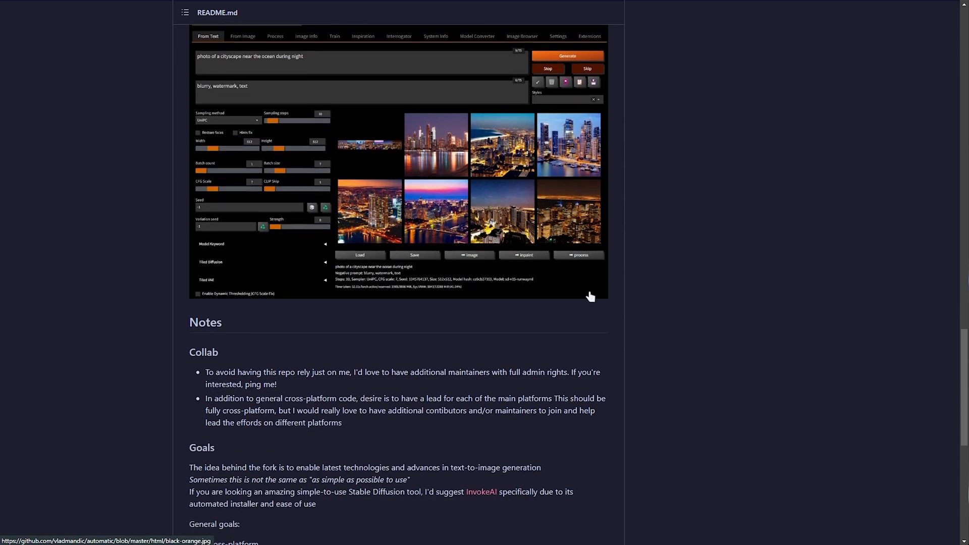
pyautogui.scroll(-3)
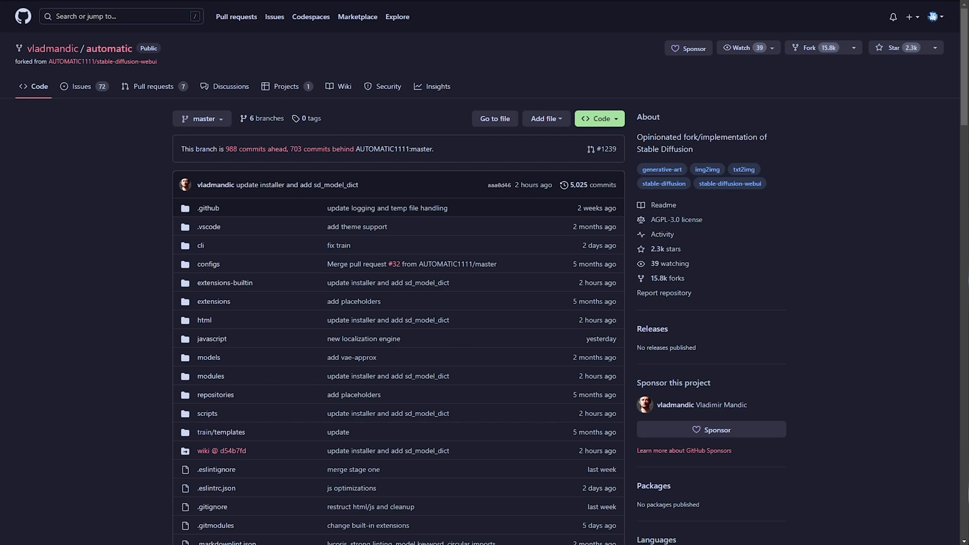
pyautogui.moveTo(436, 113)
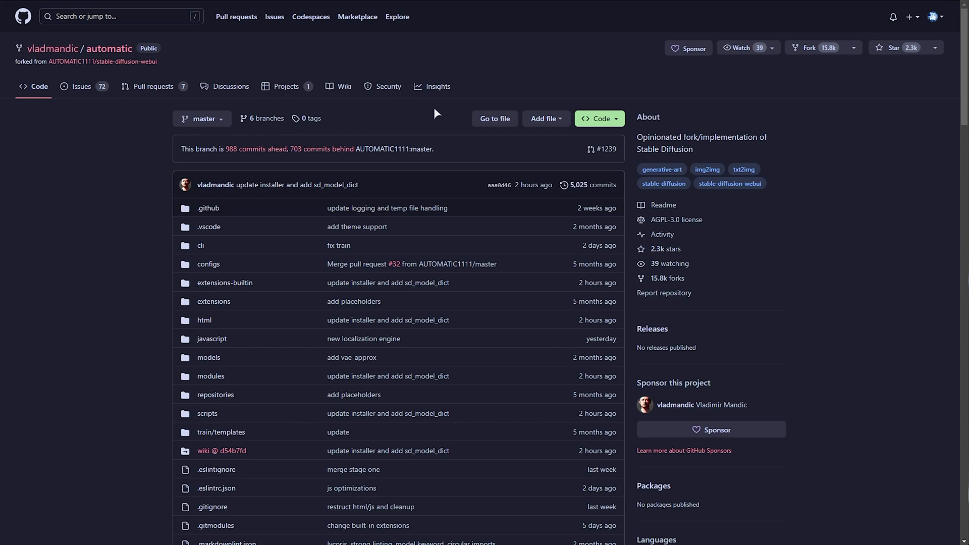
pyautogui.moveTo(272, 243)
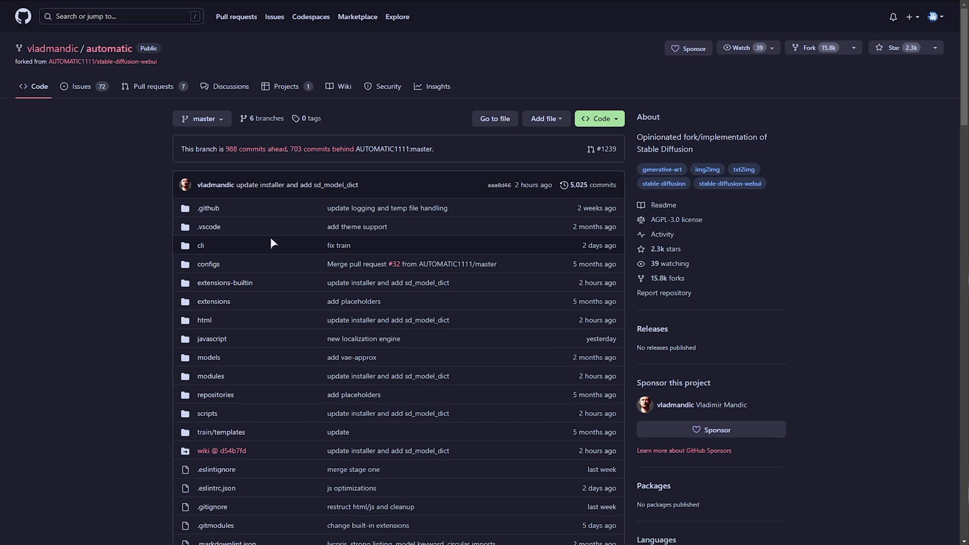
pyautogui.moveTo(727, 93)
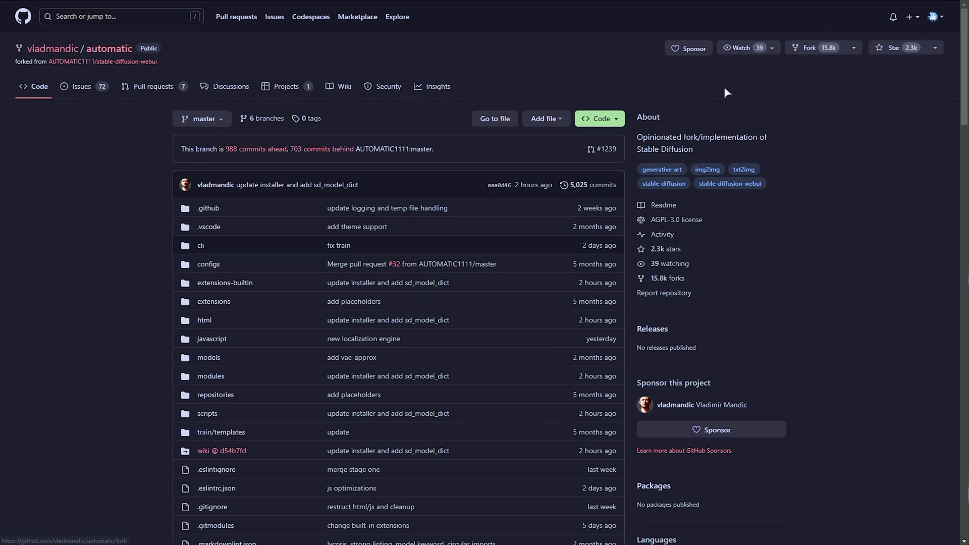
pyautogui.moveTo(594, 78)
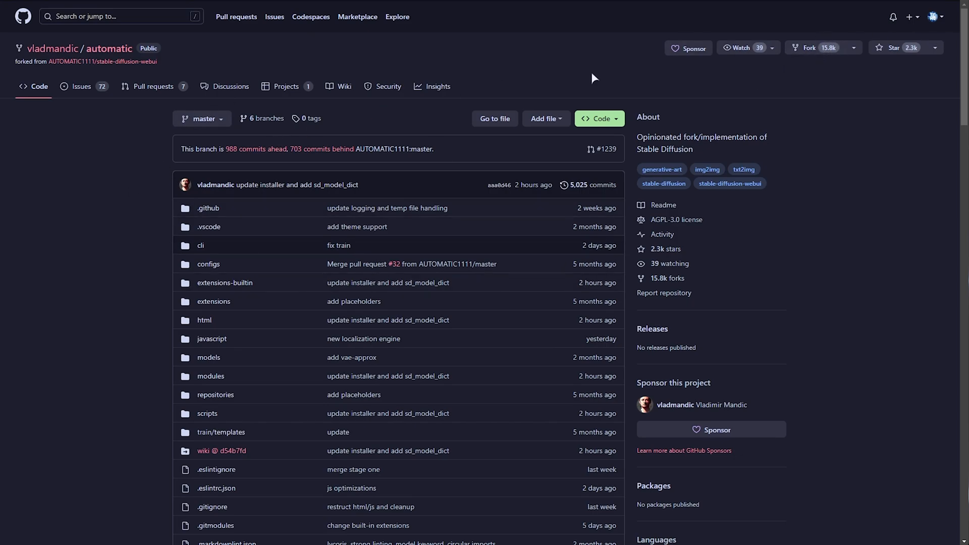
pyautogui.scroll(-3)
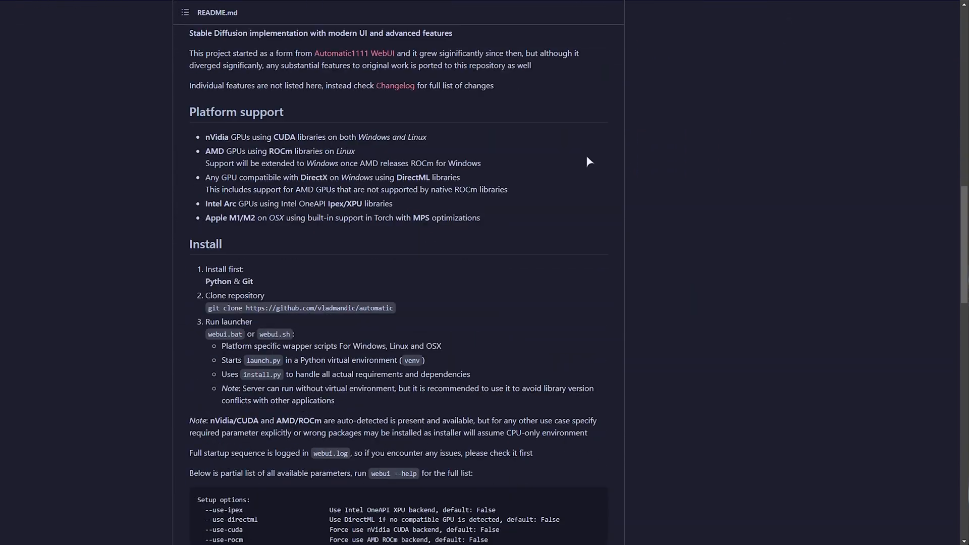
pyautogui.scroll(-3)
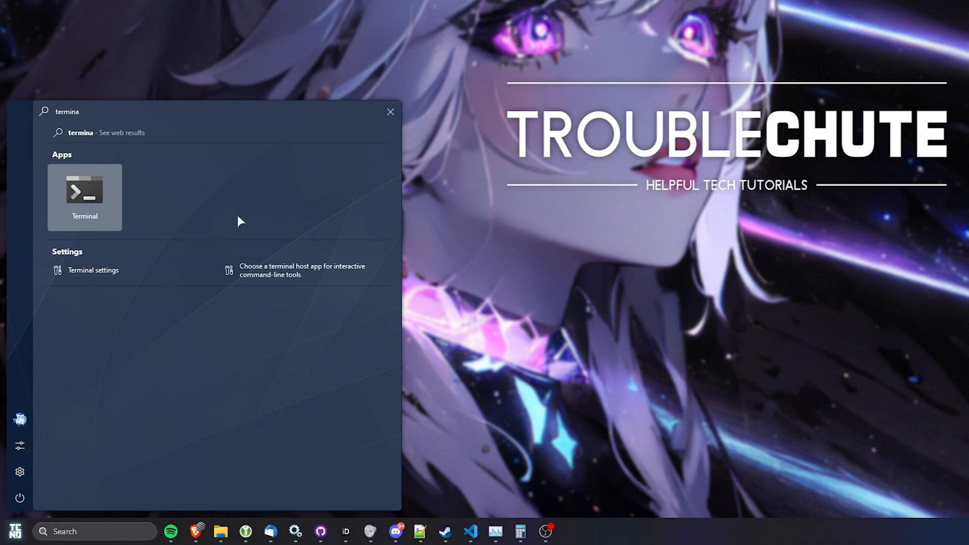
pyautogui.moveTo(99, 195)
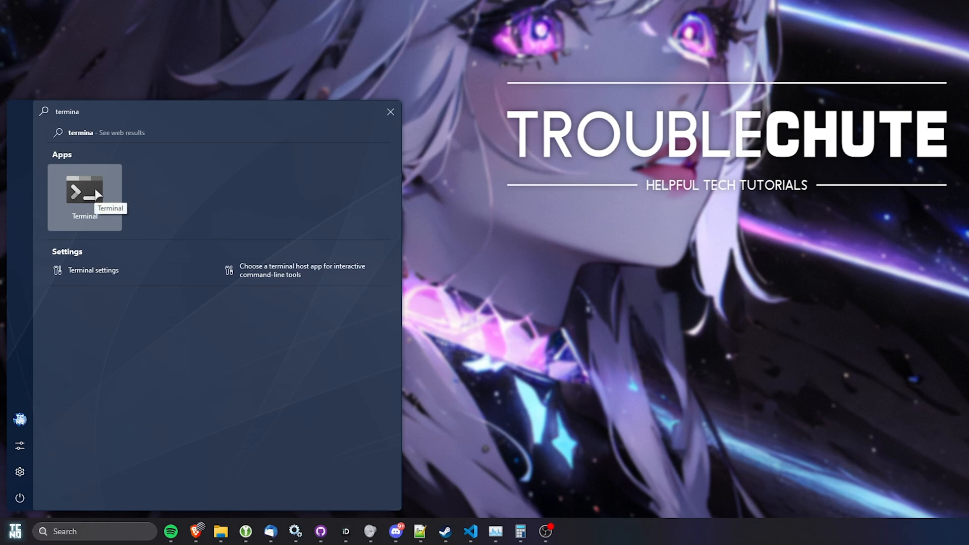
# Launch Windows Terminal from Start and focus the new PowerShell session.
pyautogui.rightClick(85, 192)
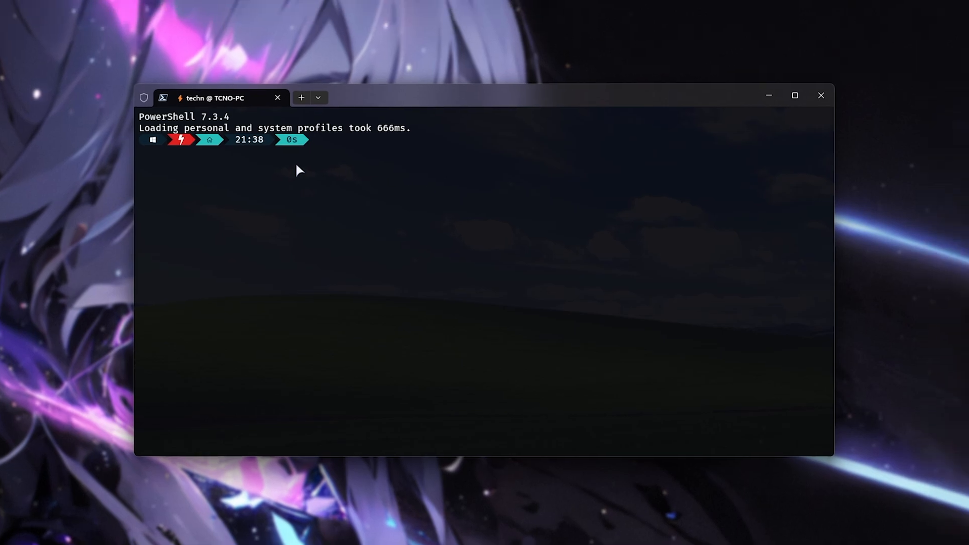
pyautogui.moveTo(163, 119)
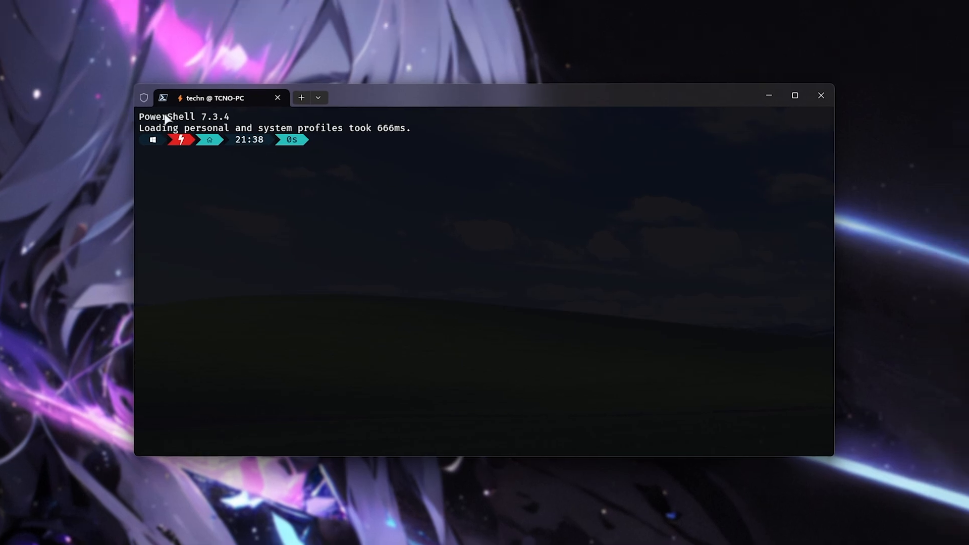
pyautogui.click(318, 98)
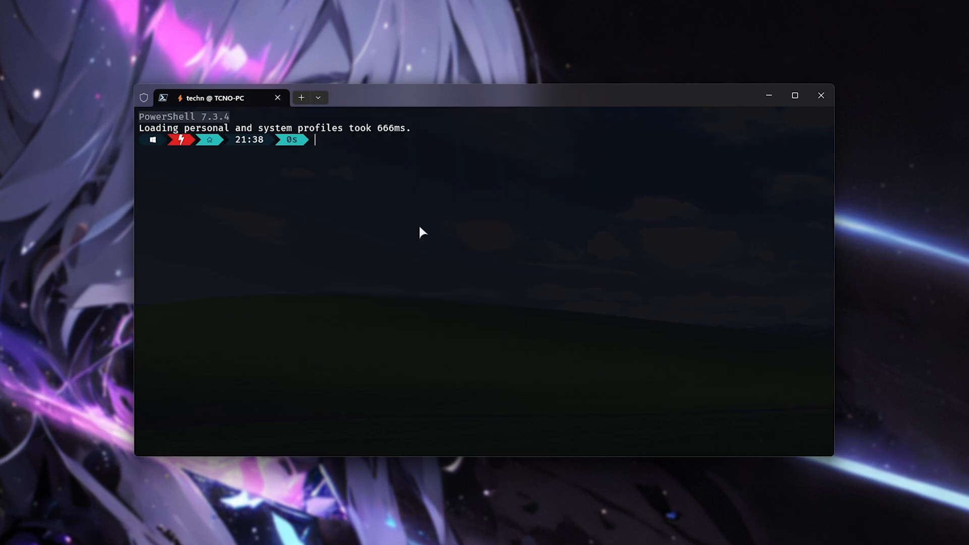
# Enter the one-line installer command 'iex (irm vlad.tc.ht)' at the prompt.
pyautogui.write('iex (irm roop.tc.ht)')
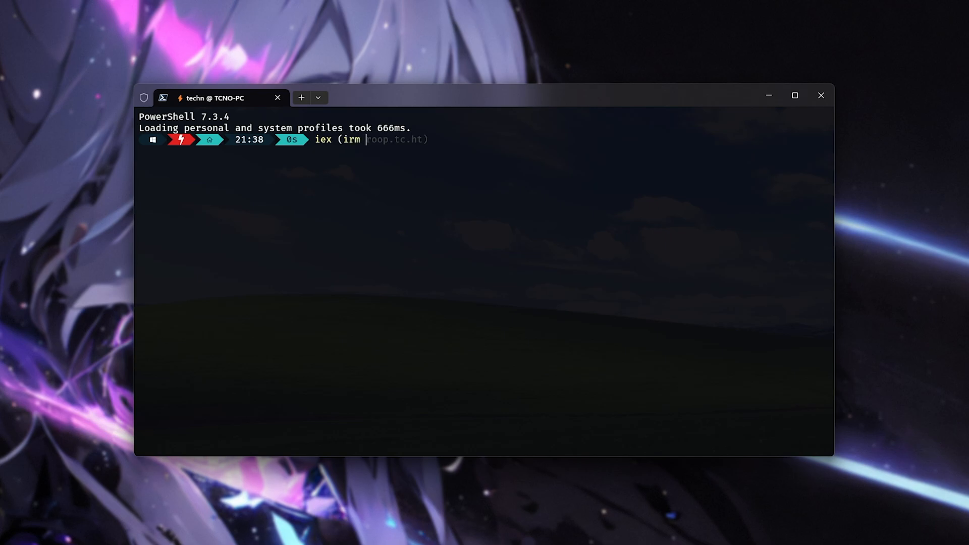
pyautogui.write('vlad')
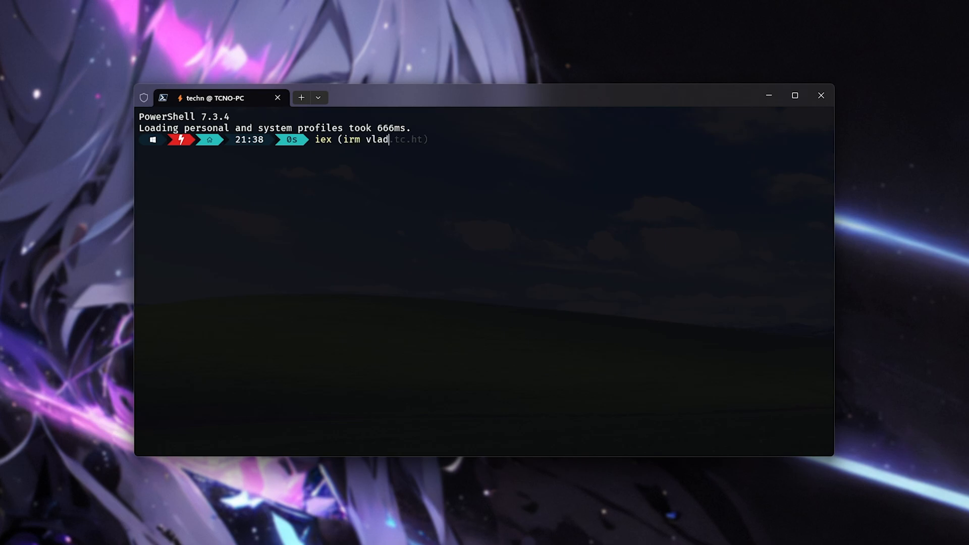
pyautogui.write('.tc.ht')
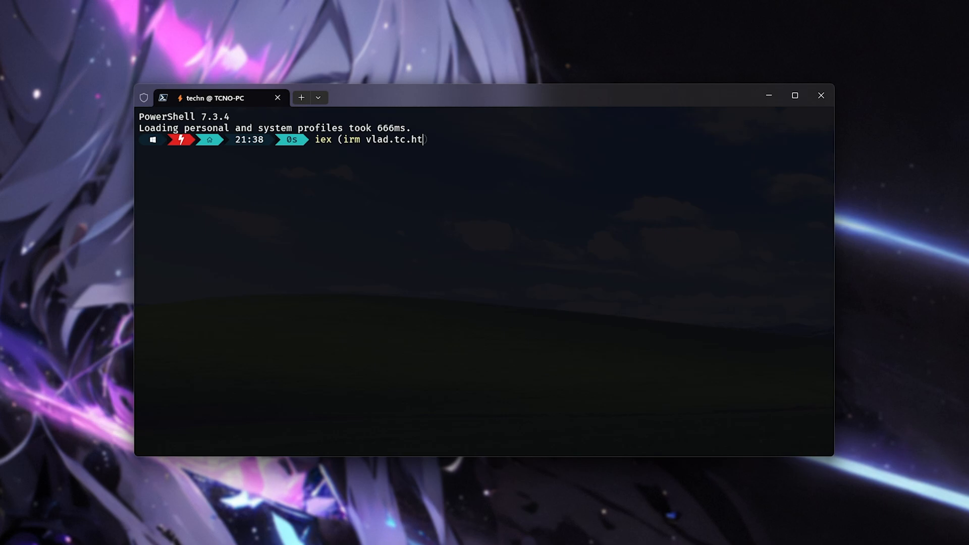
pyautogui.write(')')
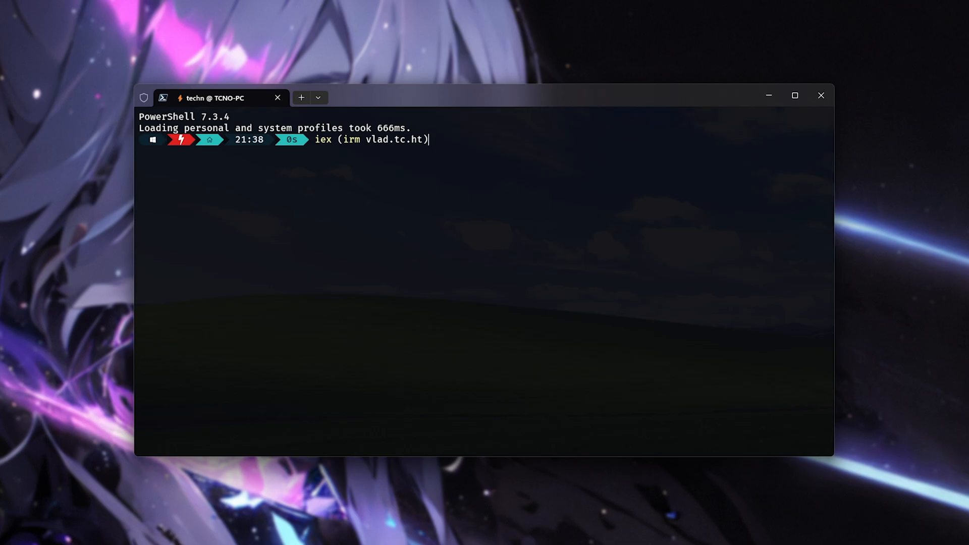
# Run the vlad.tc.ht installer and decline reinstalling CUDA 11.8.
pyautogui.press('Return')
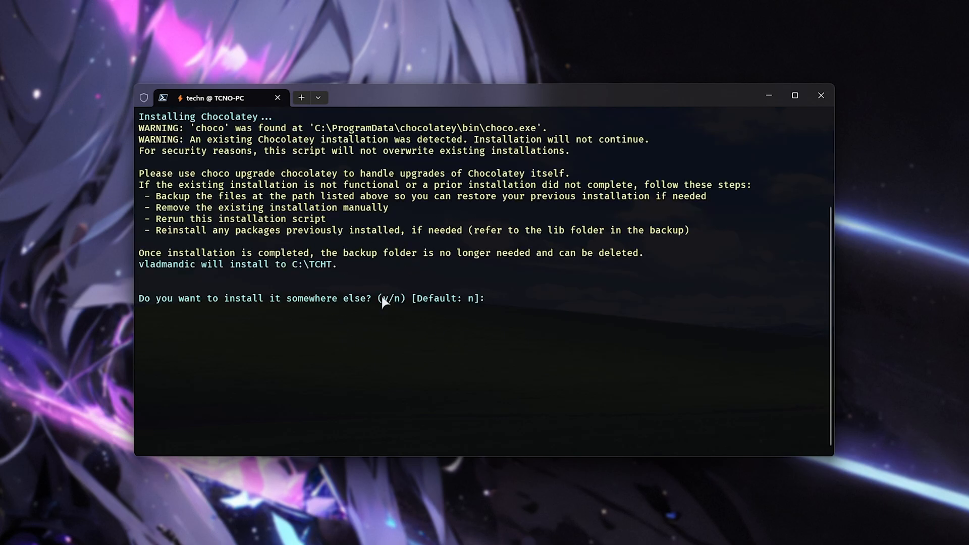
pyautogui.moveTo(407, 292)
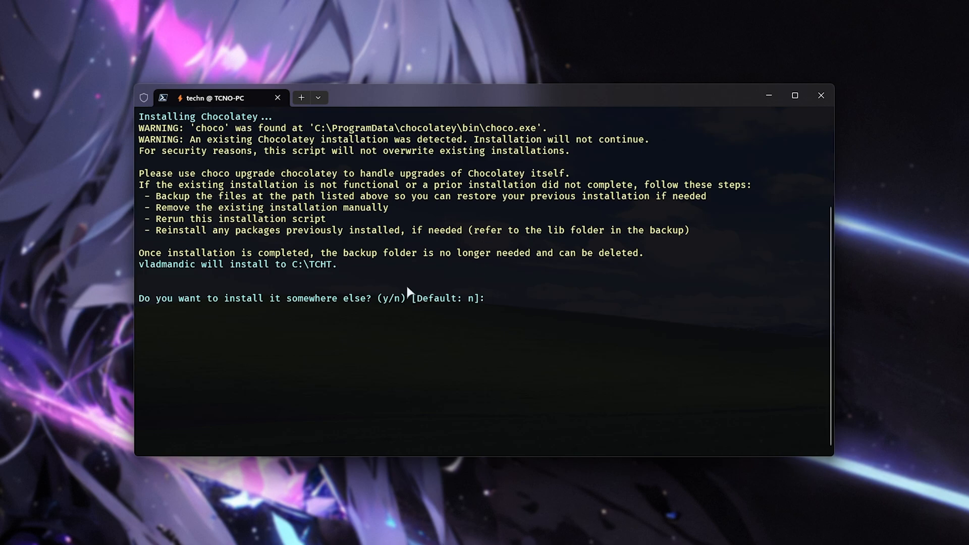
pyautogui.moveTo(498, 297)
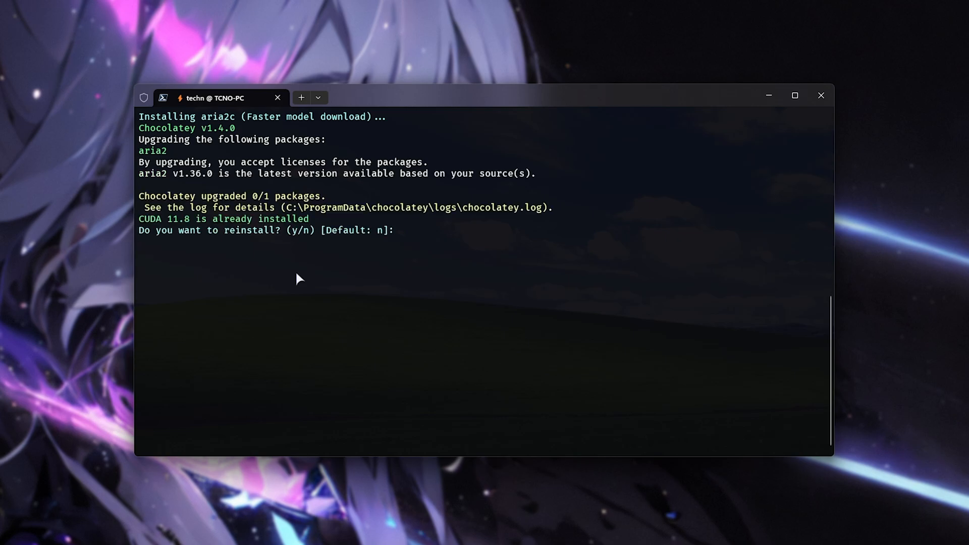
pyautogui.moveTo(490, 226)
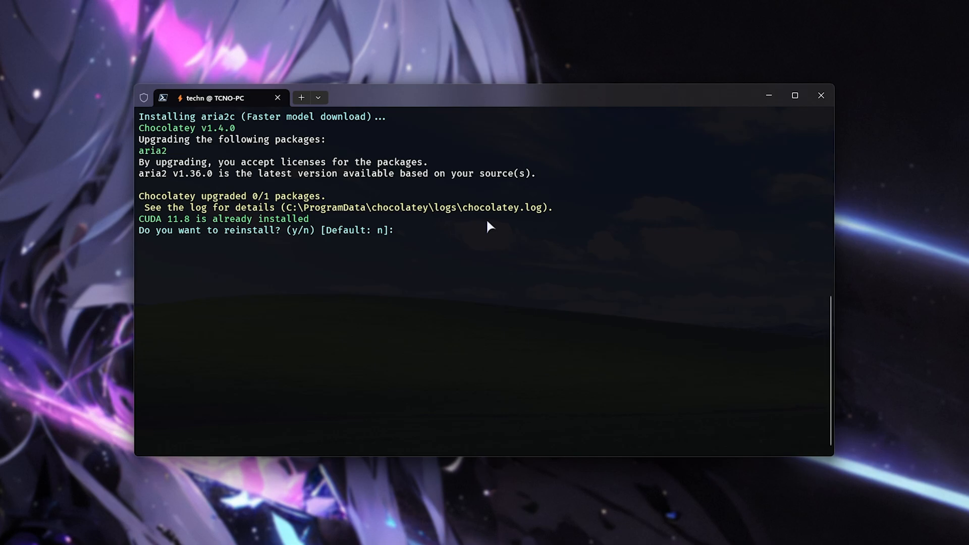
pyautogui.moveTo(403, 255)
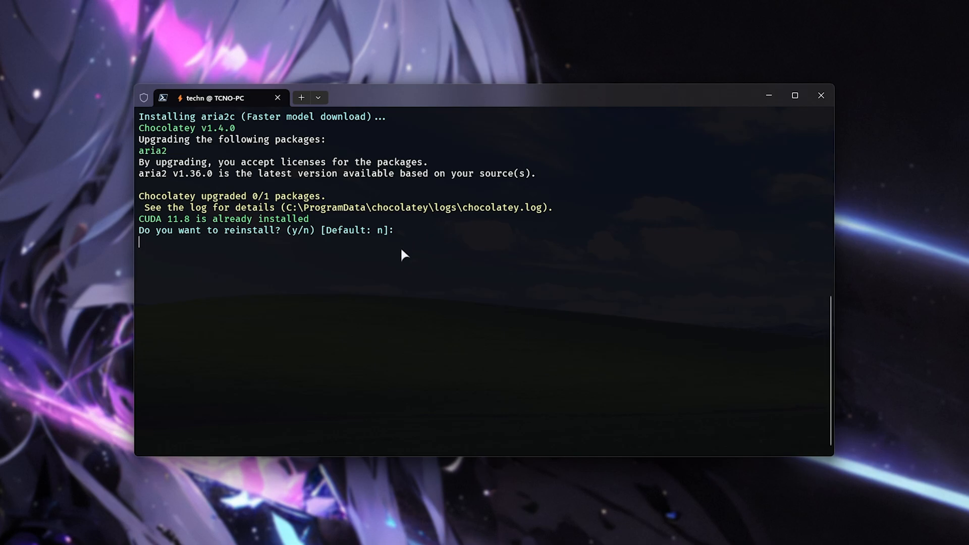
pyautogui.moveTo(402, 264)
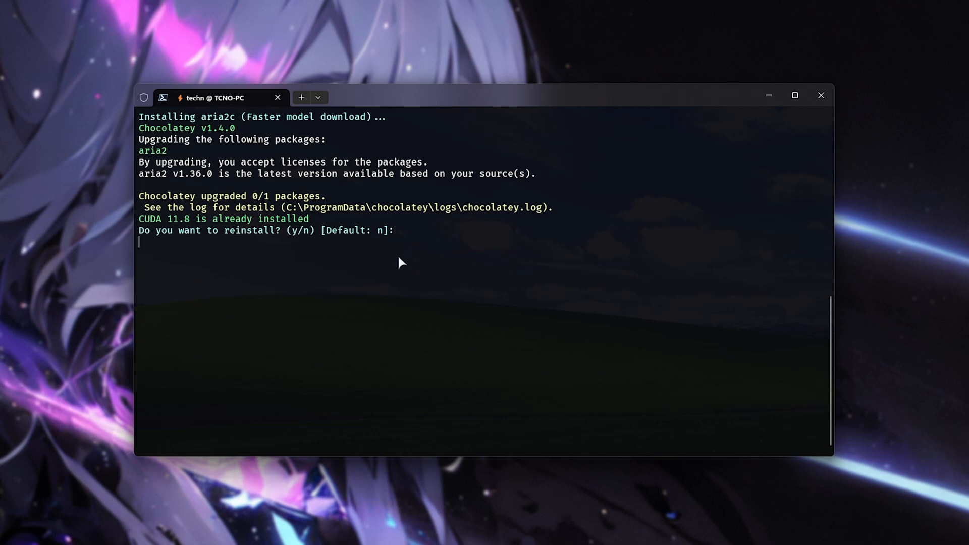
pyautogui.press('Return')
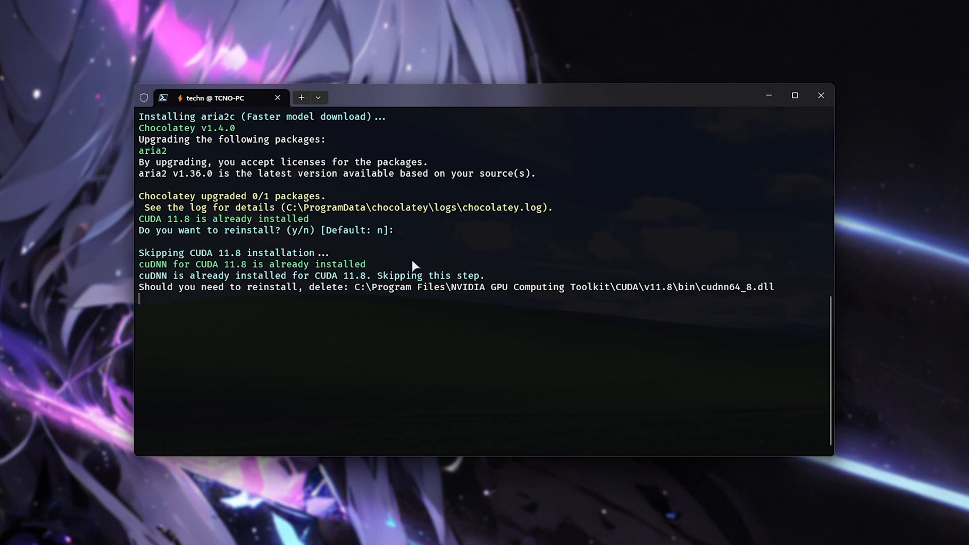
pyautogui.moveTo(314, 279)
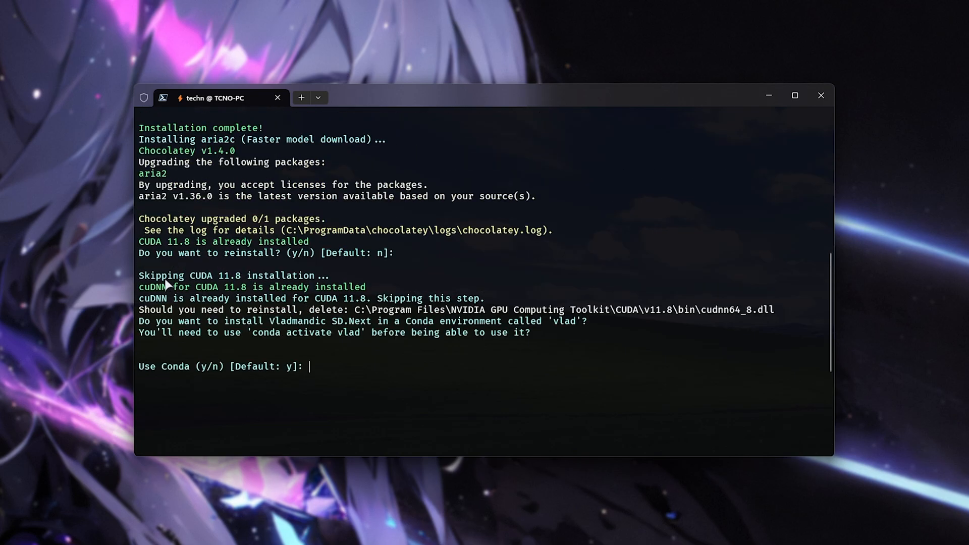
pyautogui.moveTo(345, 290)
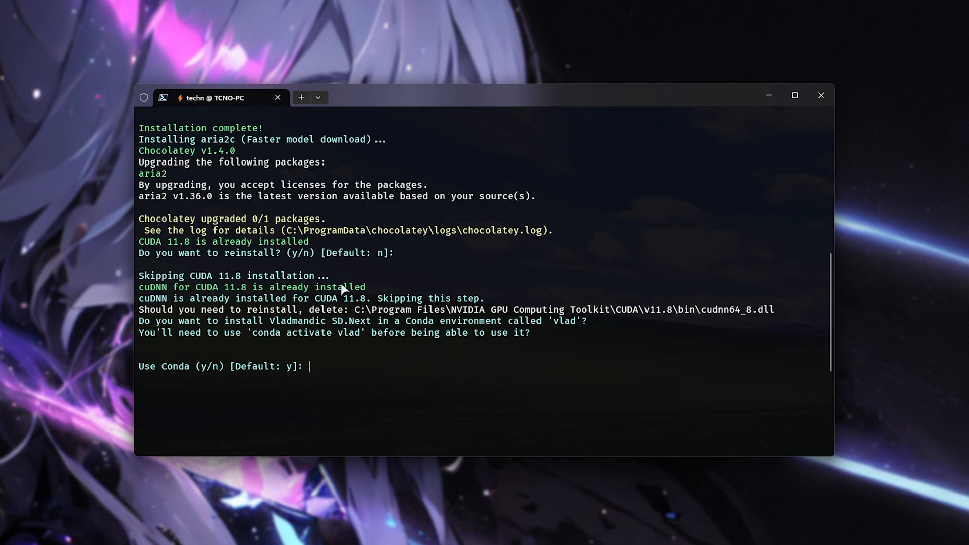
pyautogui.moveTo(346, 309)
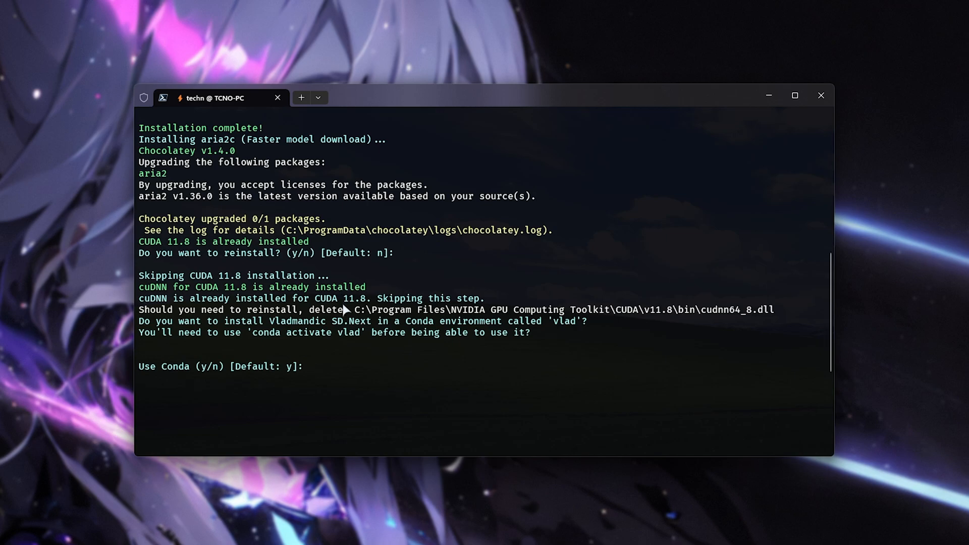
pyautogui.moveTo(423, 333)
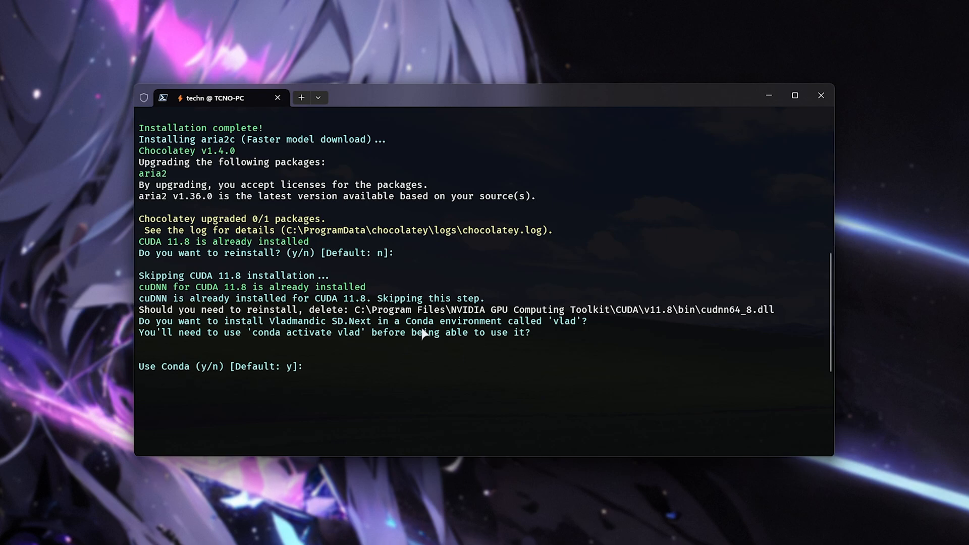
pyautogui.moveTo(339, 386)
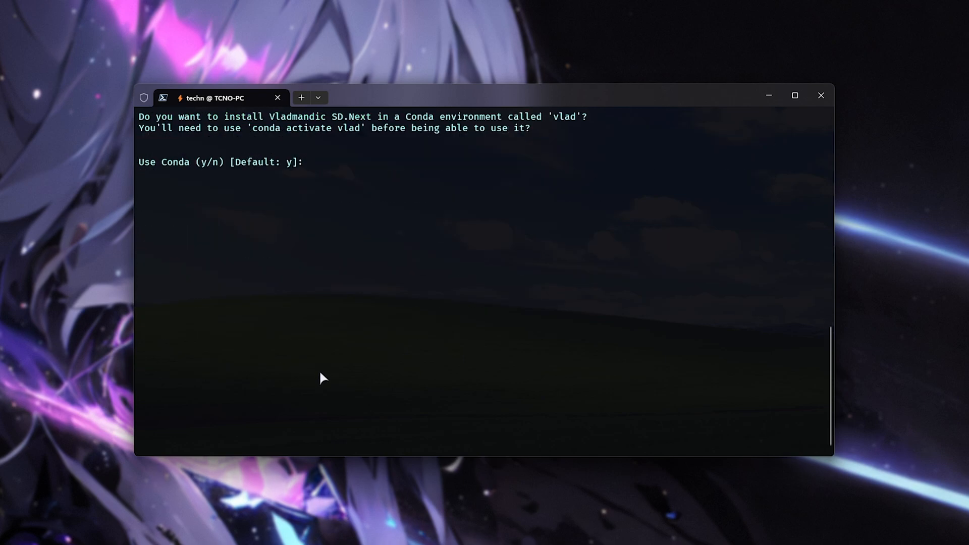
pyautogui.moveTo(465, 238)
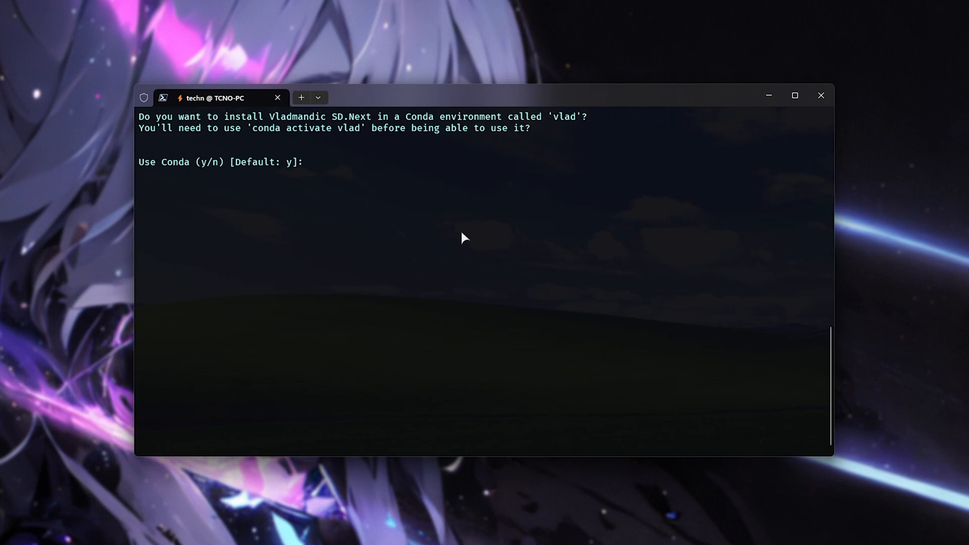
# Answer 'y' to install SD.Next inside the vlad Conda environment.
pyautogui.write('y')
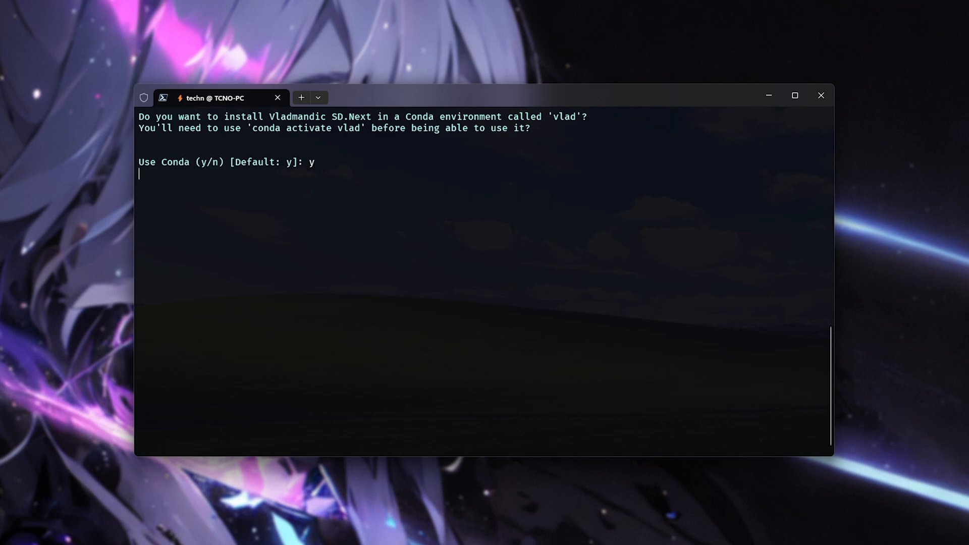
pyautogui.press('Return')
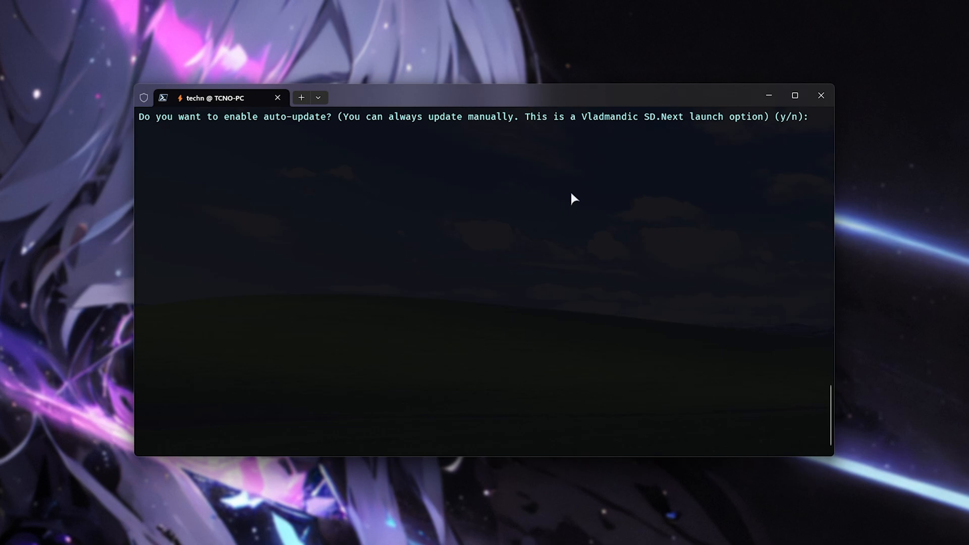
pyautogui.moveTo(579, 201)
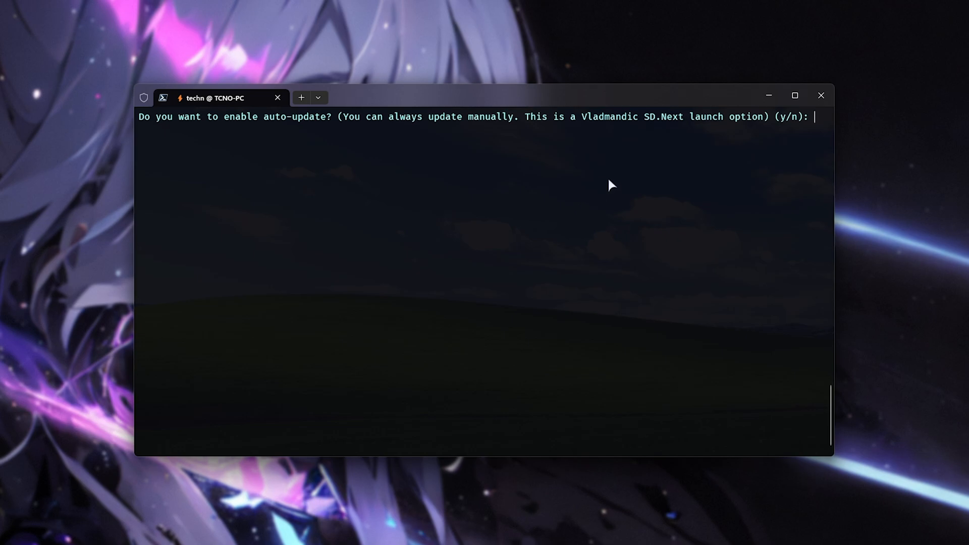
# Accept the auto-update default and answer 'y' to create SD.Next desktop shortcuts.
pyautogui.press('Return')
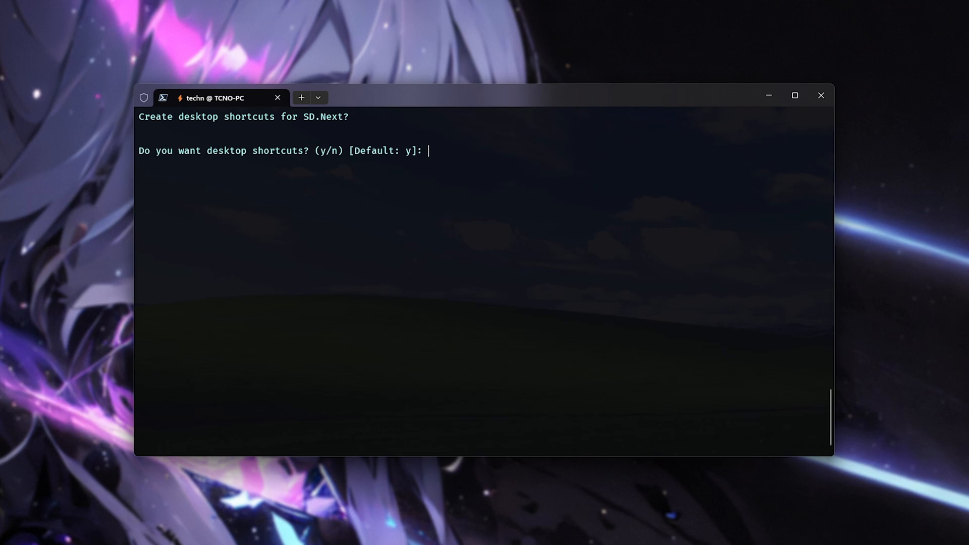
pyautogui.write('y')
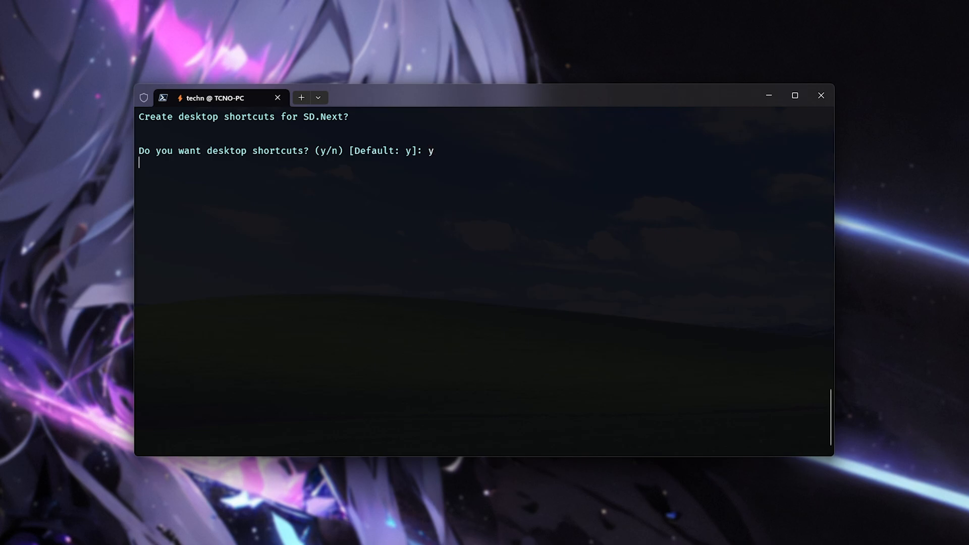
pyautogui.press('Return')
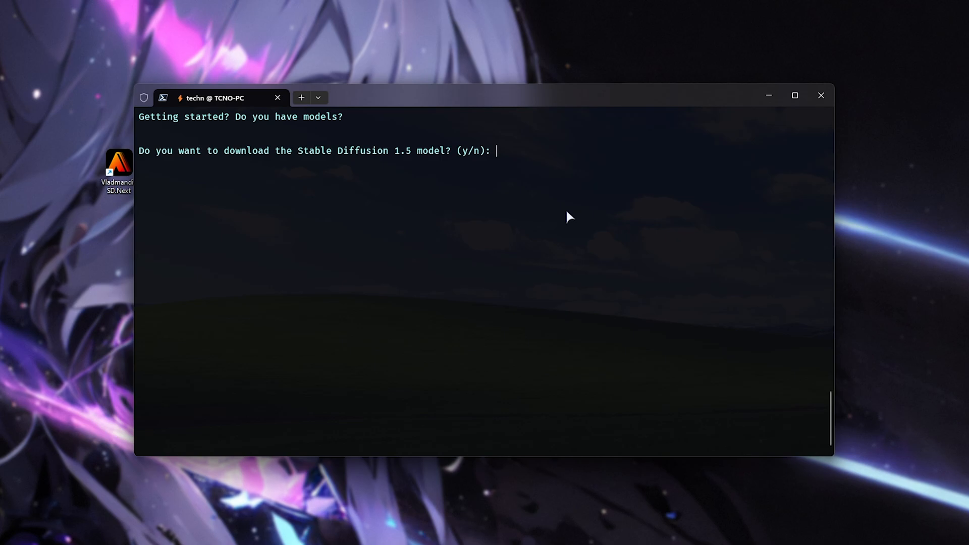
pyautogui.moveTo(433, 202)
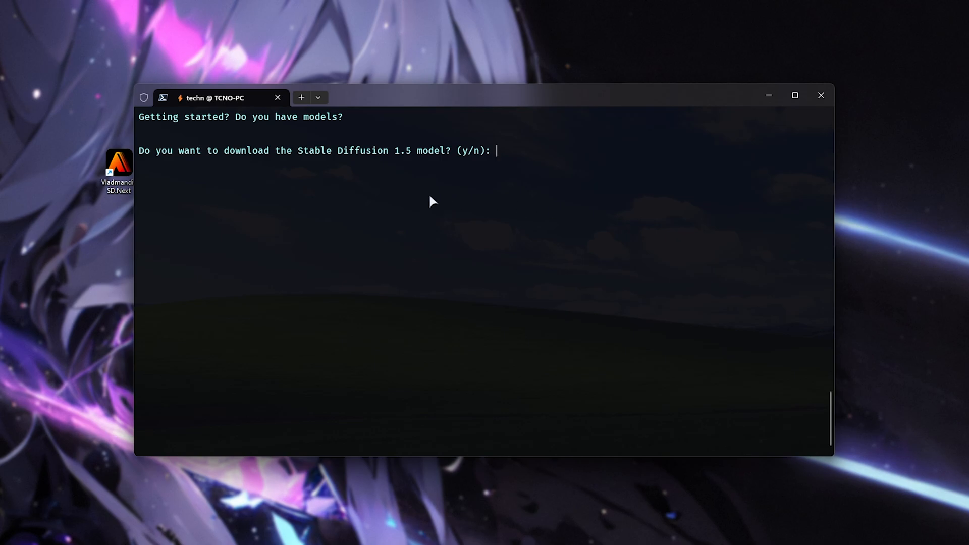
pyautogui.moveTo(481, 257)
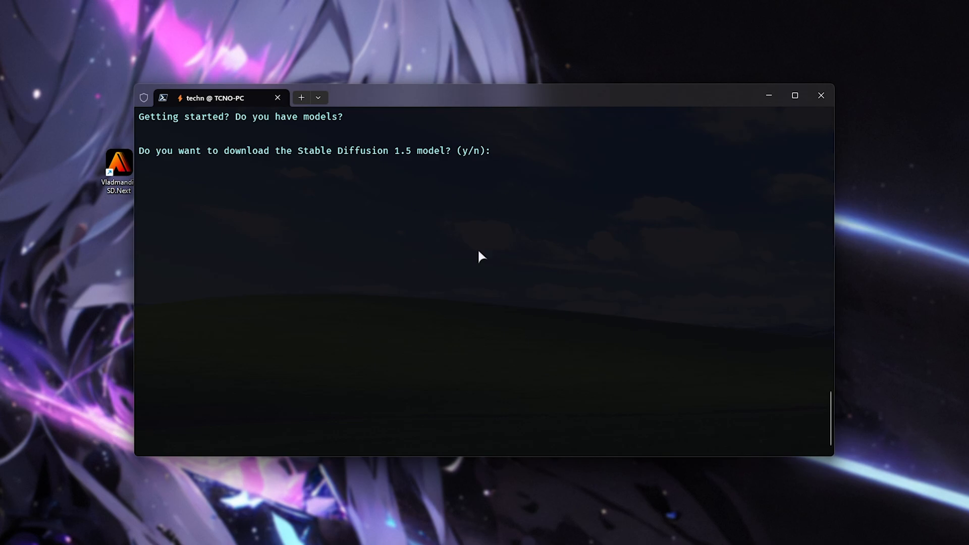
# Answer 'y' to download the Stable Diffusion 1.5 model.
pyautogui.write('y')
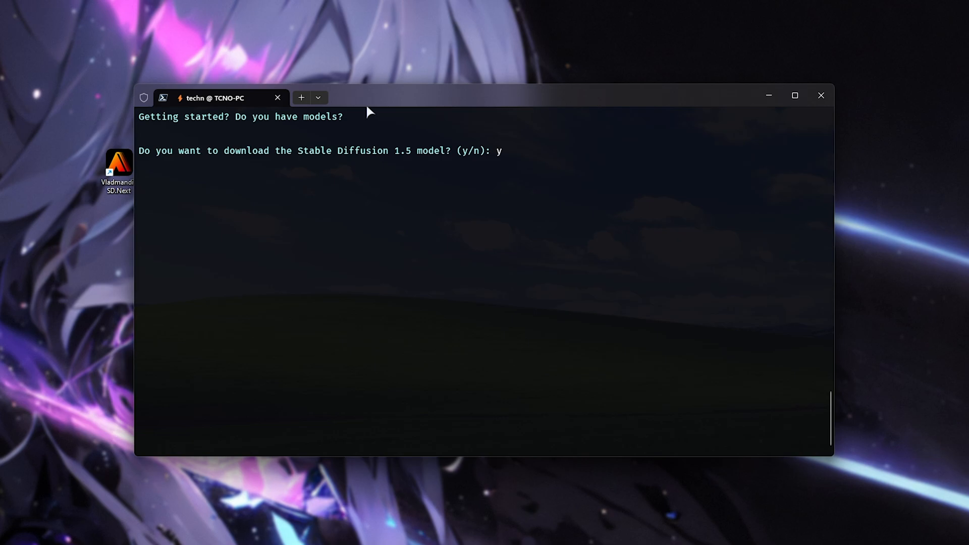
pyautogui.moveTo(317, 250)
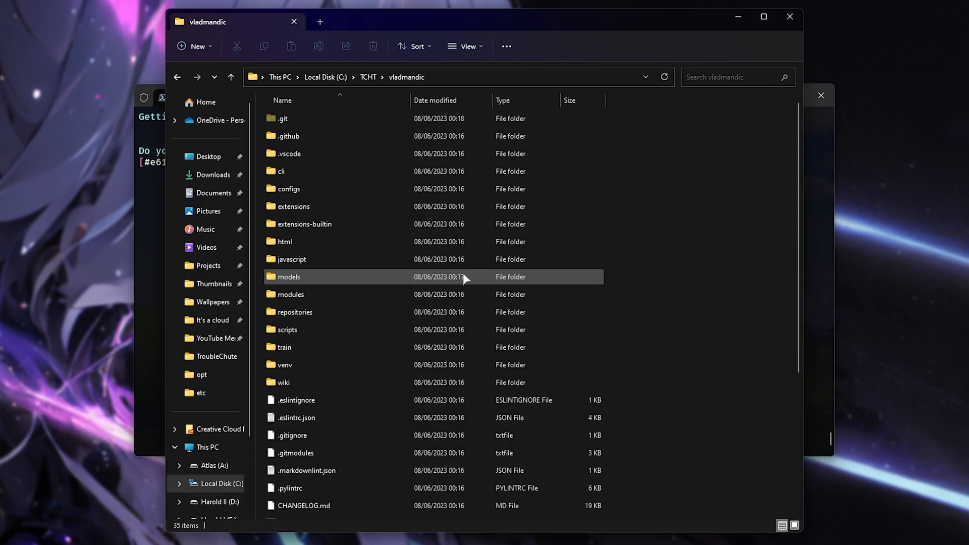
pyautogui.moveTo(406, 76)
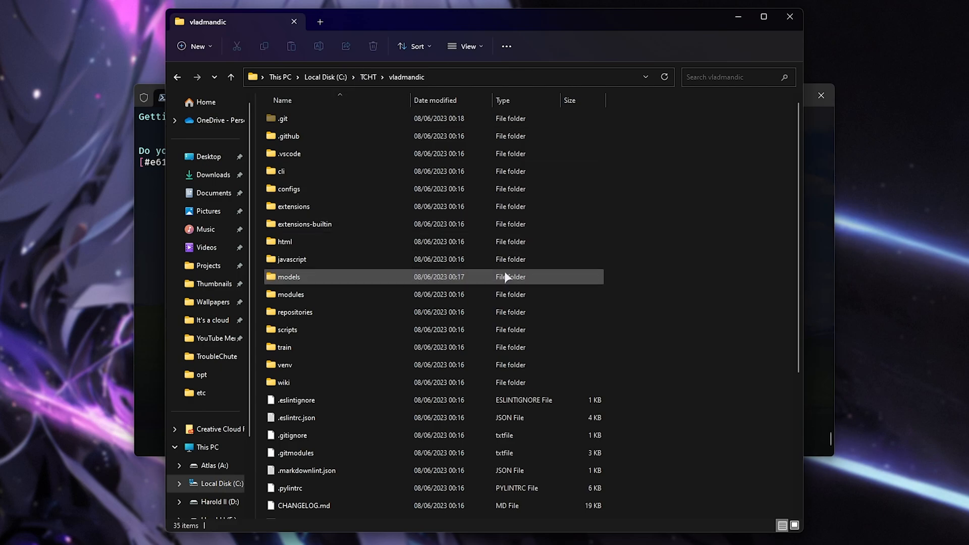
# Confirm v1-5-pruned-emaonly.safetensors in models/Stable-diffusion, then go back to models.
pyautogui.click(289, 277)
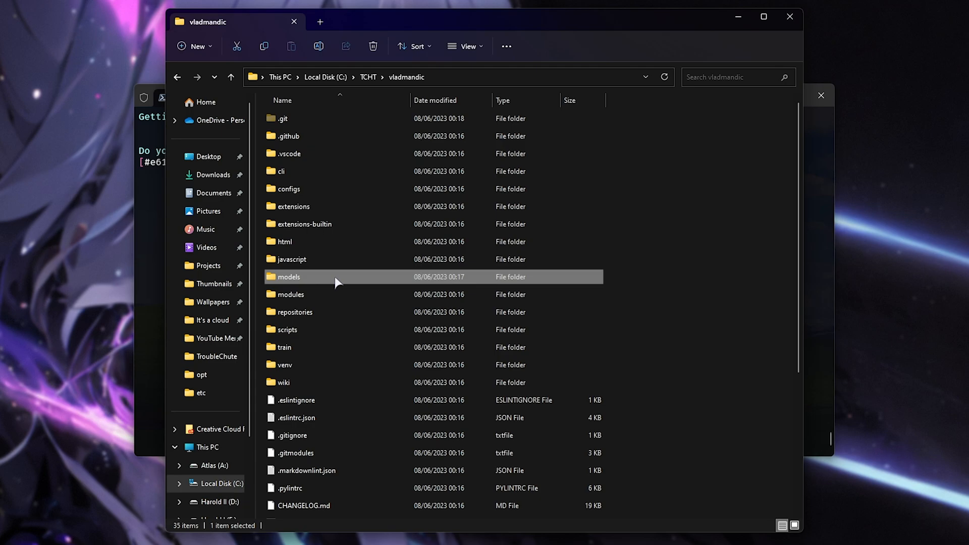
pyautogui.doubleClick(288, 276)
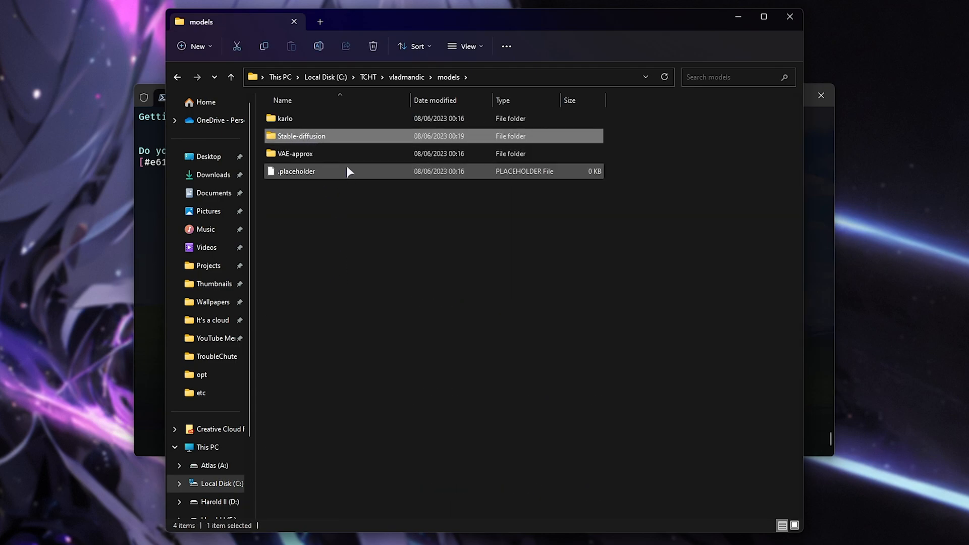
pyautogui.moveTo(336, 136)
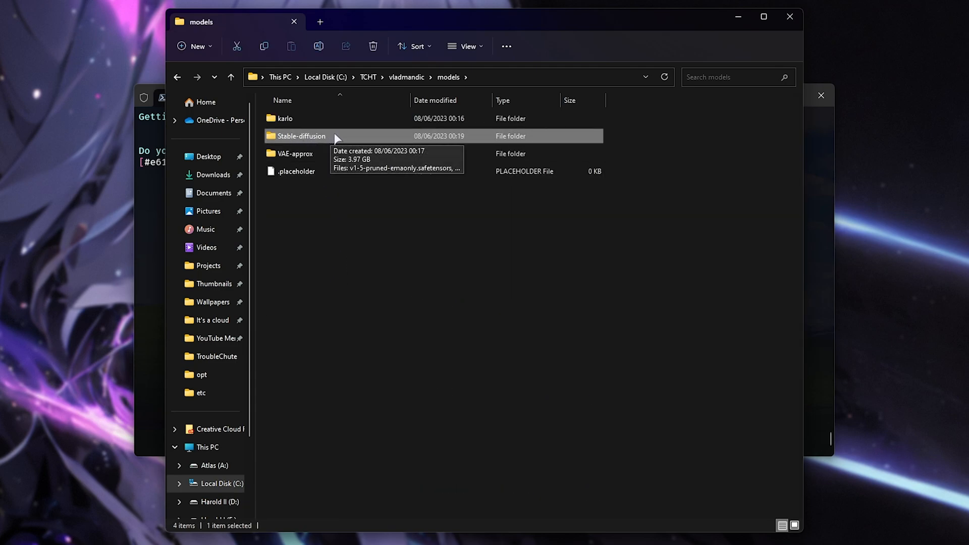
pyautogui.doubleClick(302, 136)
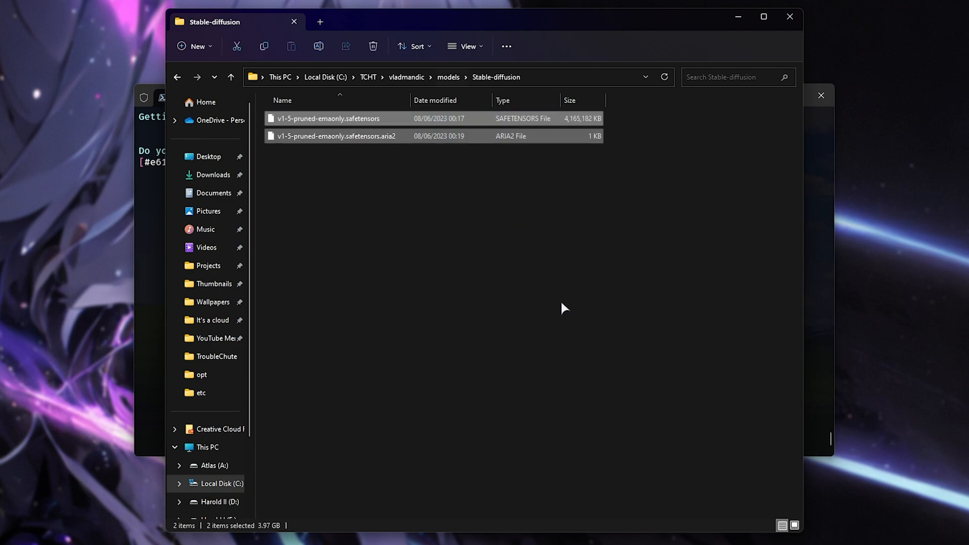
pyautogui.click(328, 118)
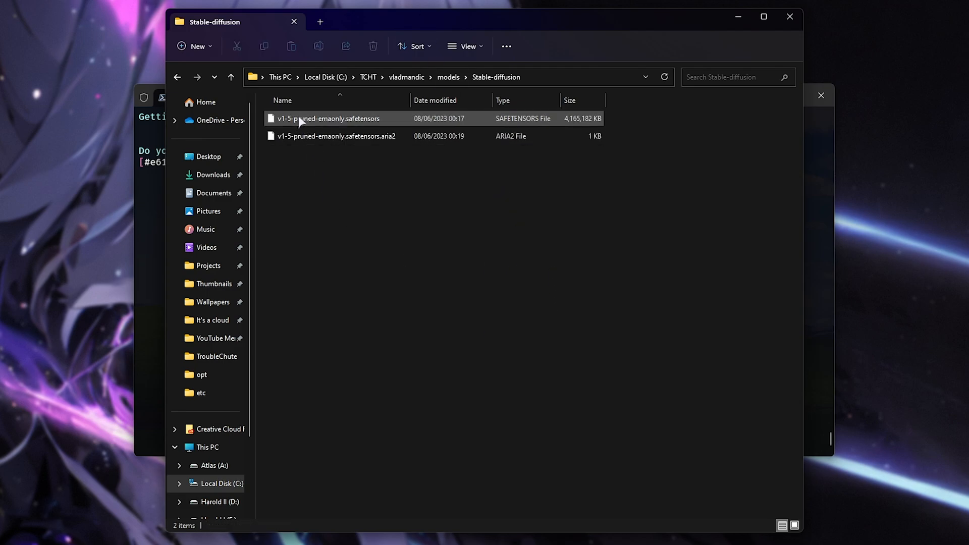
pyautogui.click(526, 266)
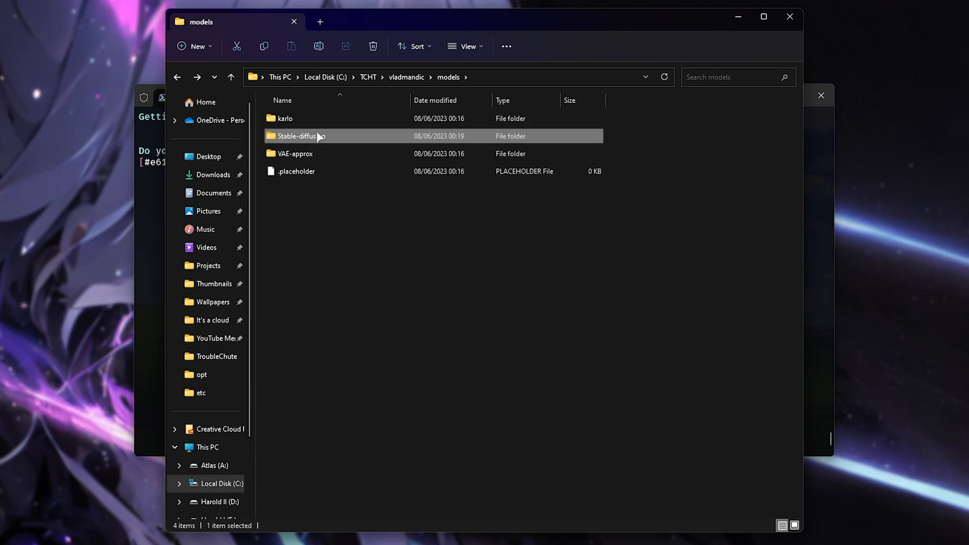
pyautogui.moveTo(406, 77)
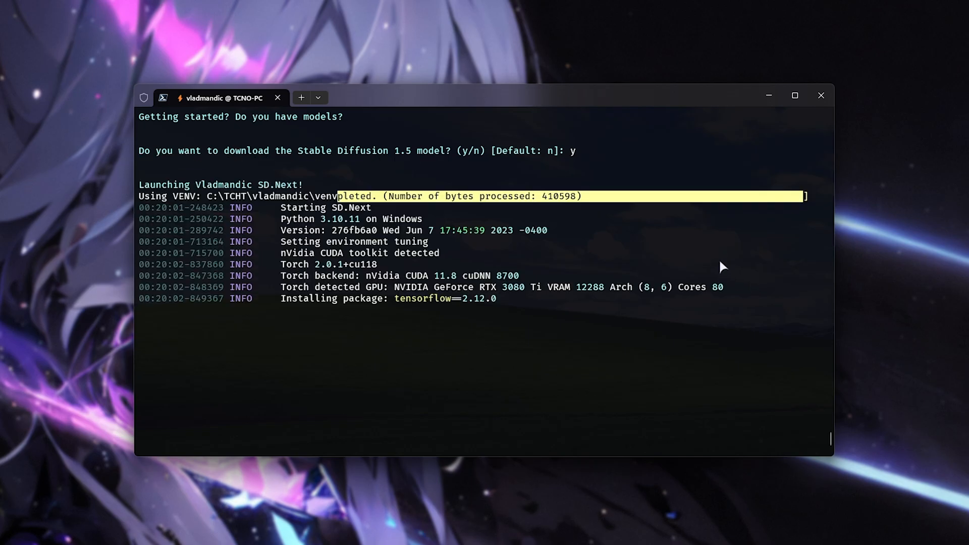
pyautogui.moveTo(702, 323)
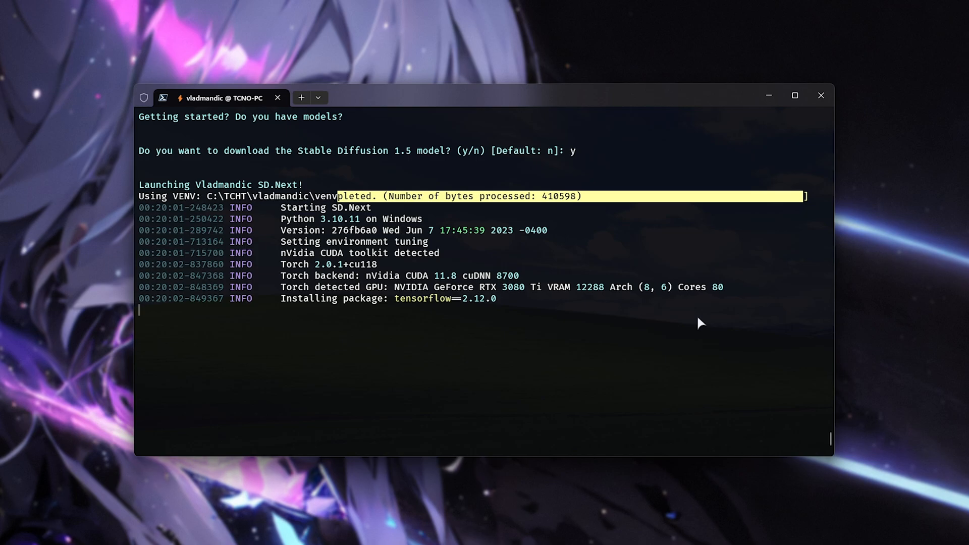
pyautogui.moveTo(691, 336)
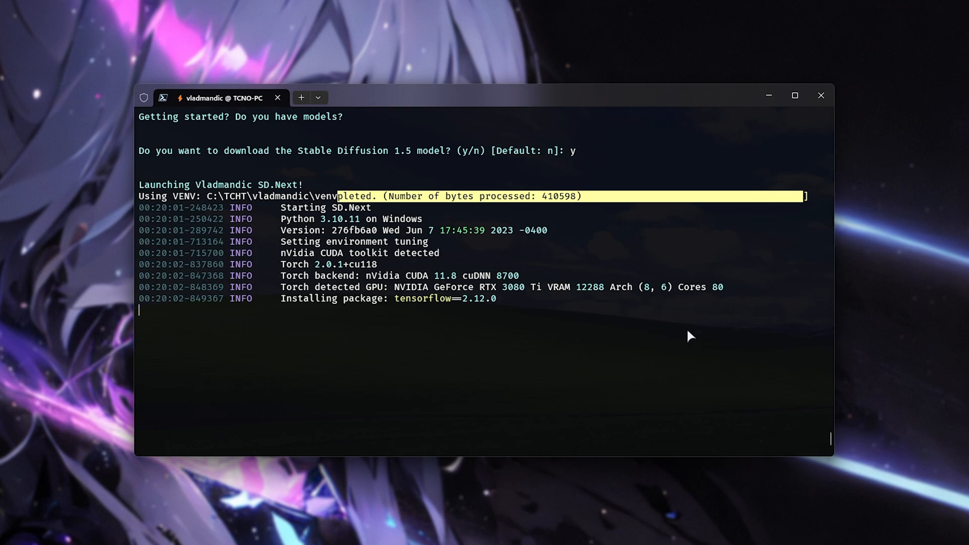
pyautogui.moveTo(586, 301)
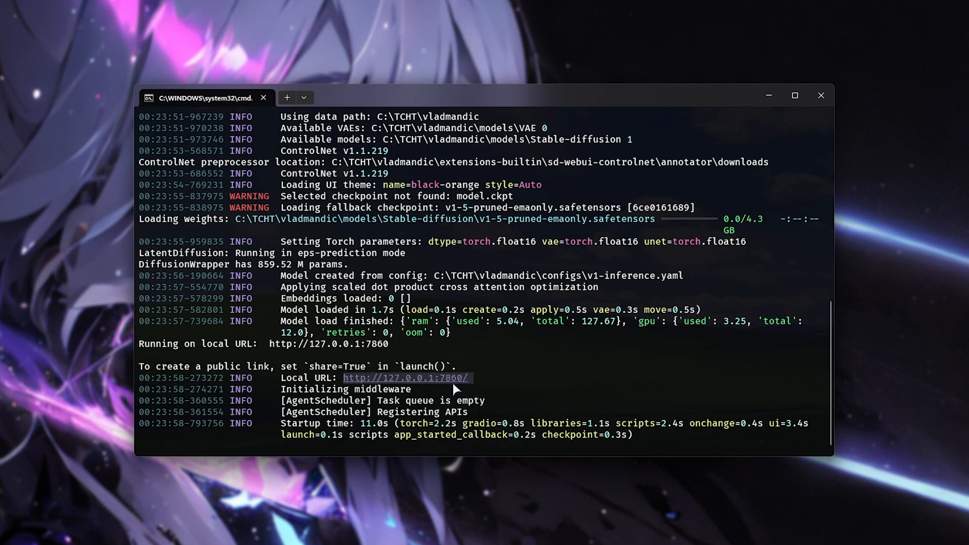
pyautogui.moveTo(445, 385)
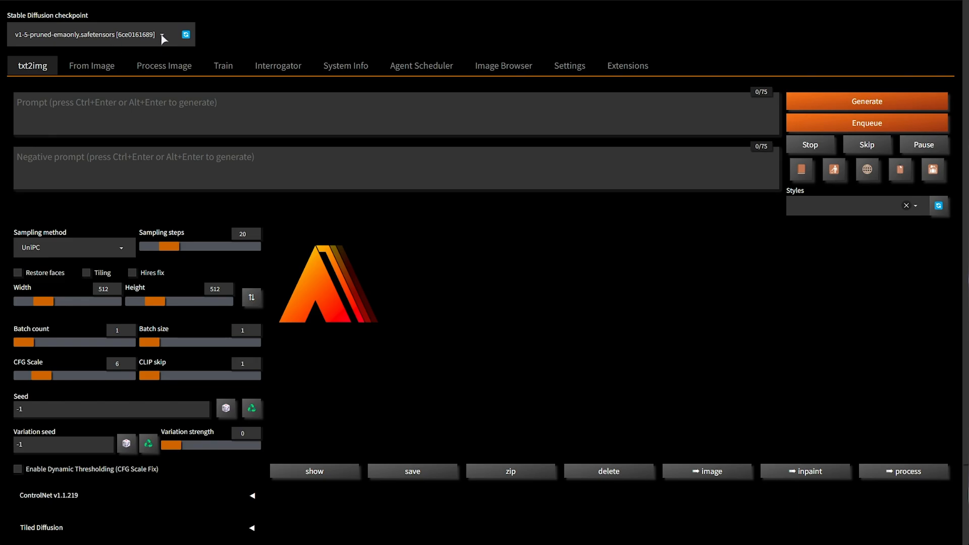
pyautogui.click(99, 34)
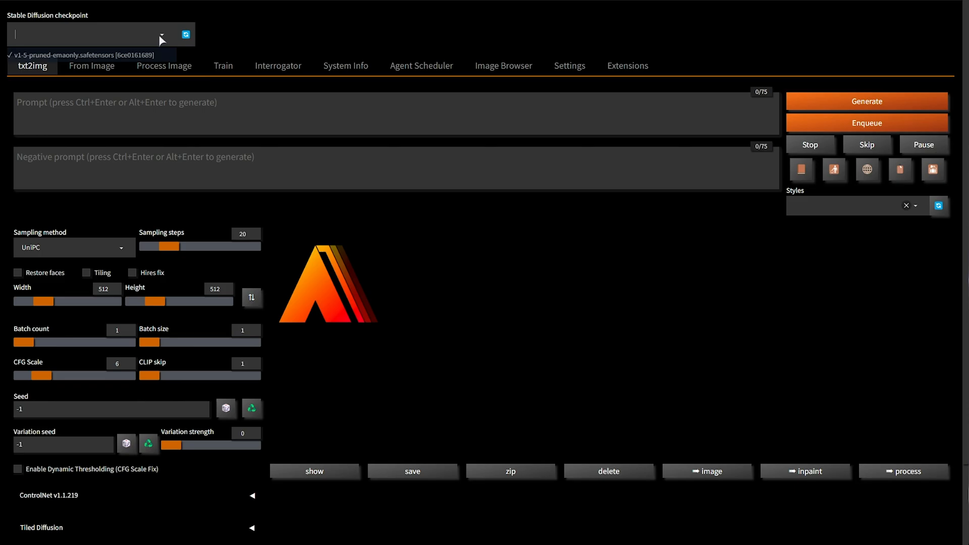
pyautogui.click(87, 54)
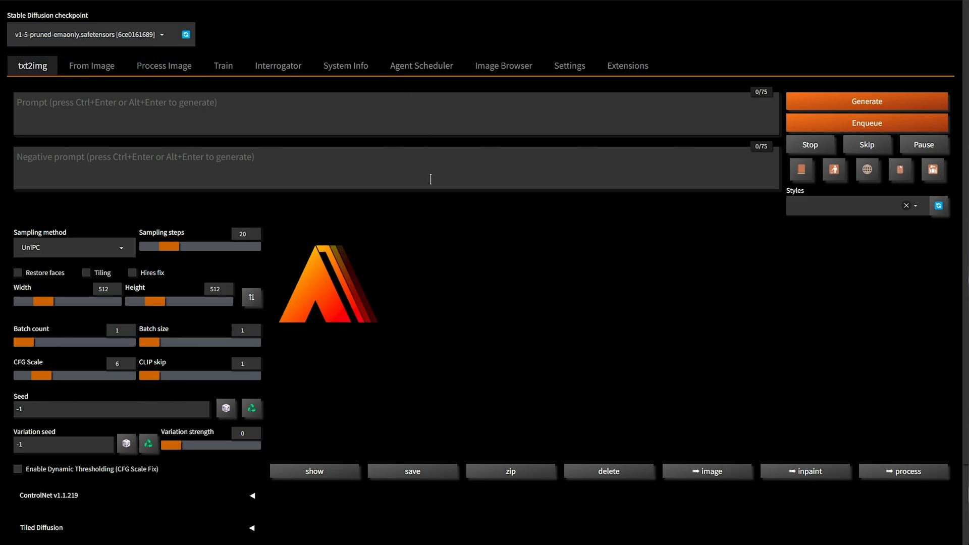
pyautogui.moveTo(398, 319)
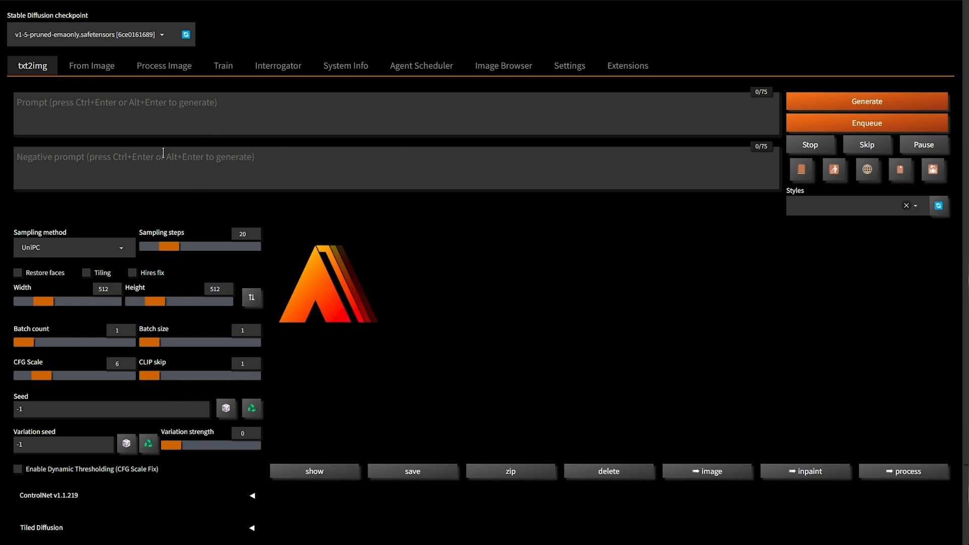
pyautogui.click(73, 247)
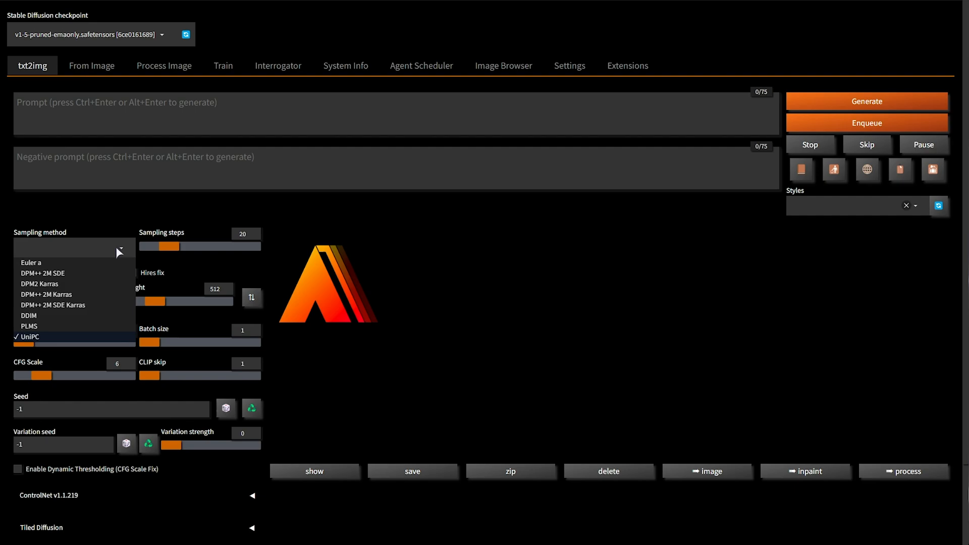
pyautogui.click(28, 337)
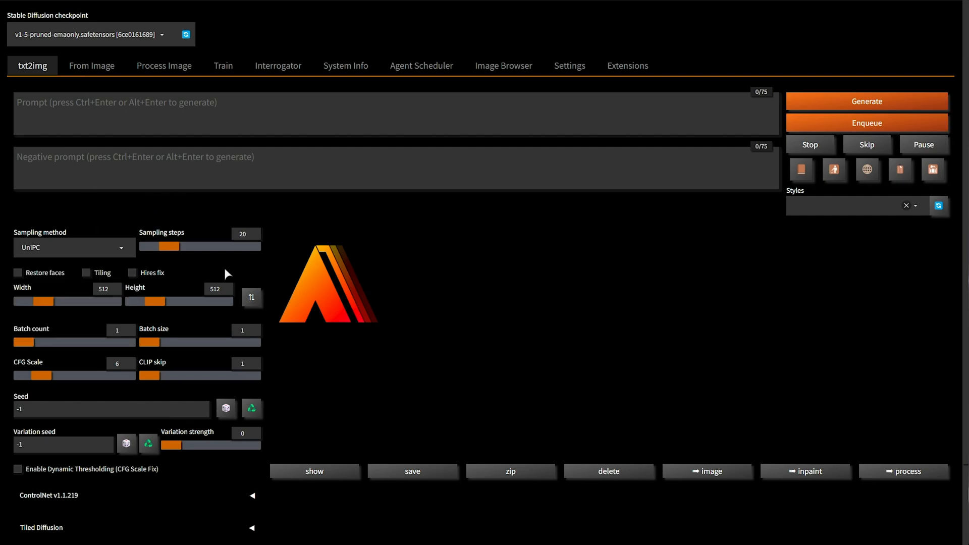
pyautogui.scroll(-3)
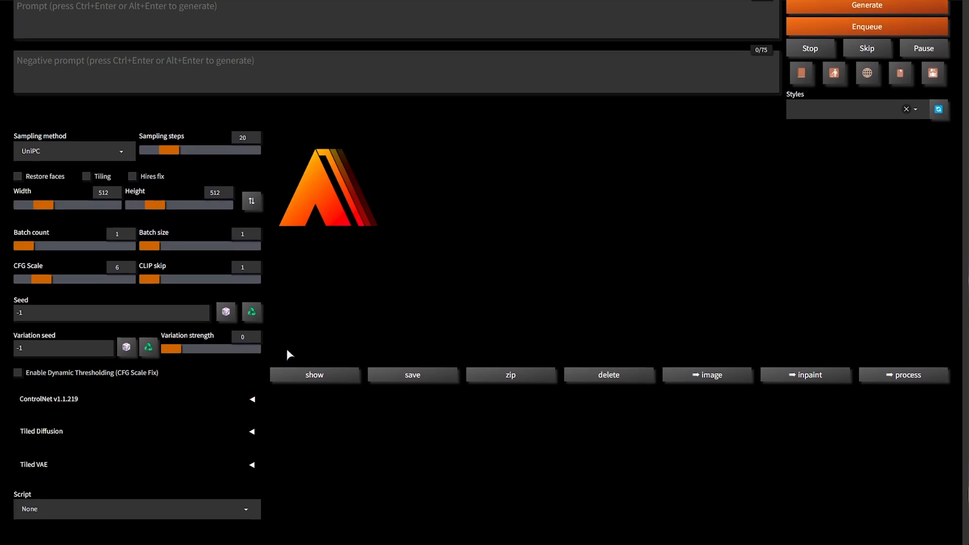
pyautogui.scroll(3)
pyautogui.write('76')
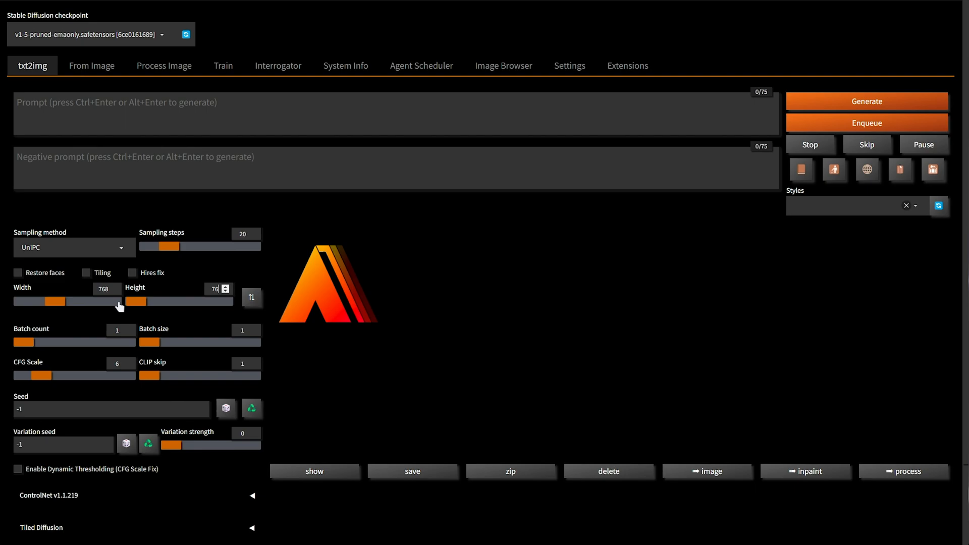
# Choose the DPM++ 2M SDE sampler and enter the prompt 'Deep space photograph, 4k, unl...'.
pyautogui.click(72, 248)
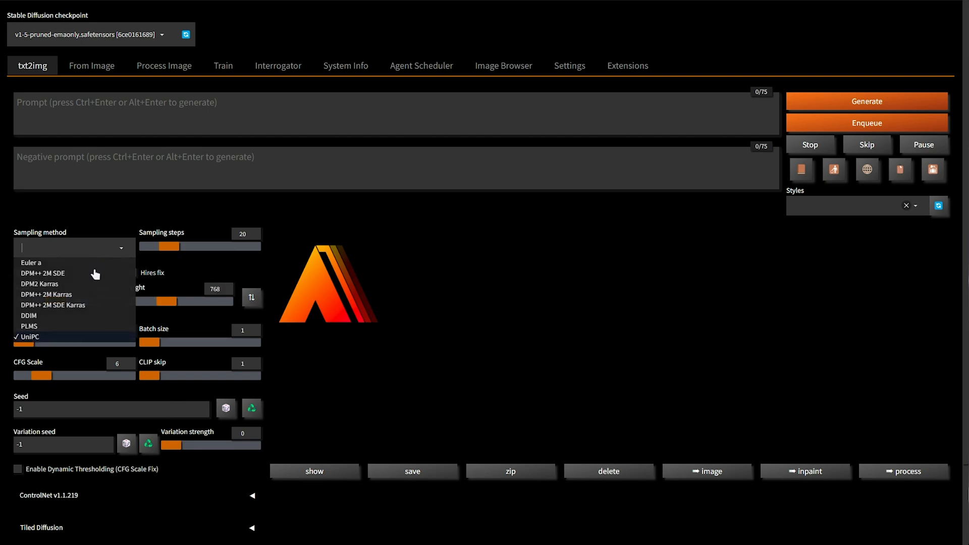
pyautogui.moveTo(93, 274)
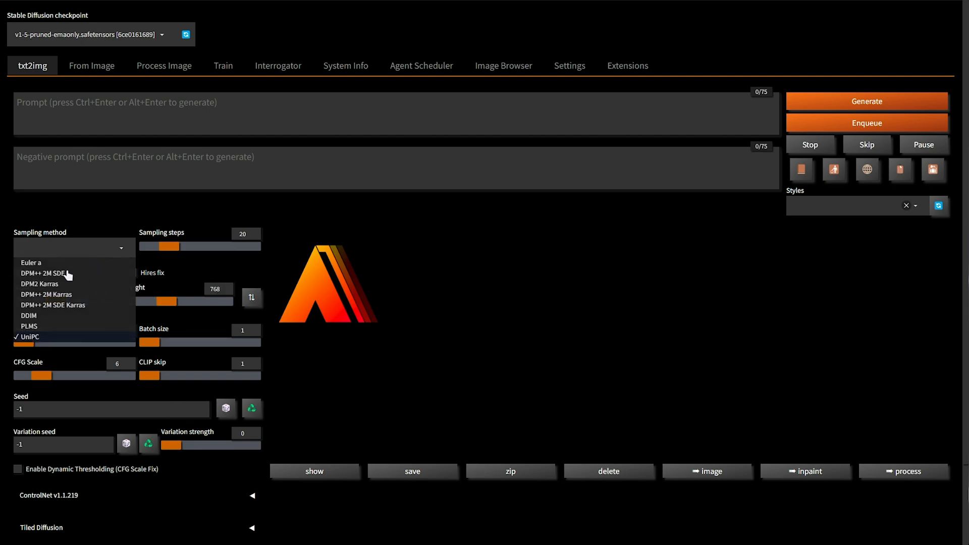
pyautogui.click(45, 273)
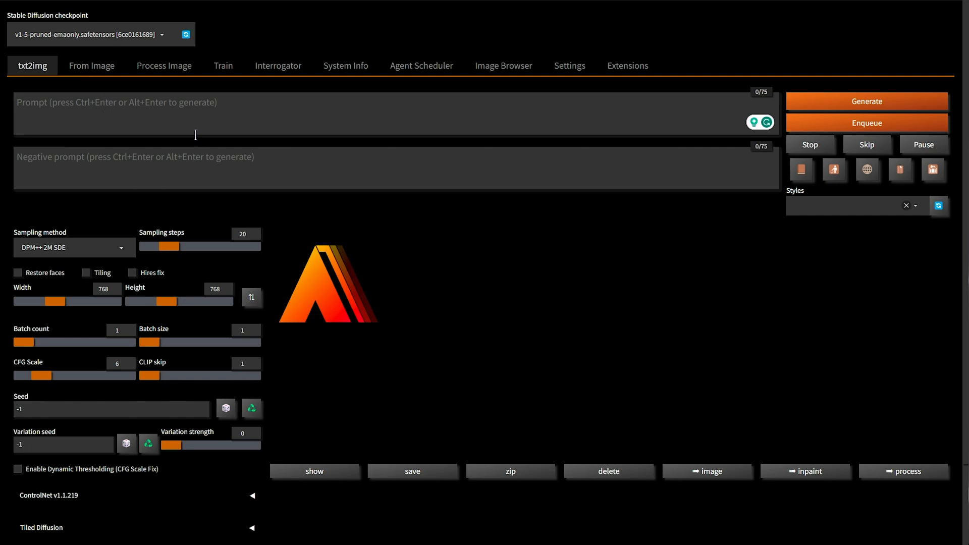
pyautogui.write('Deep space')
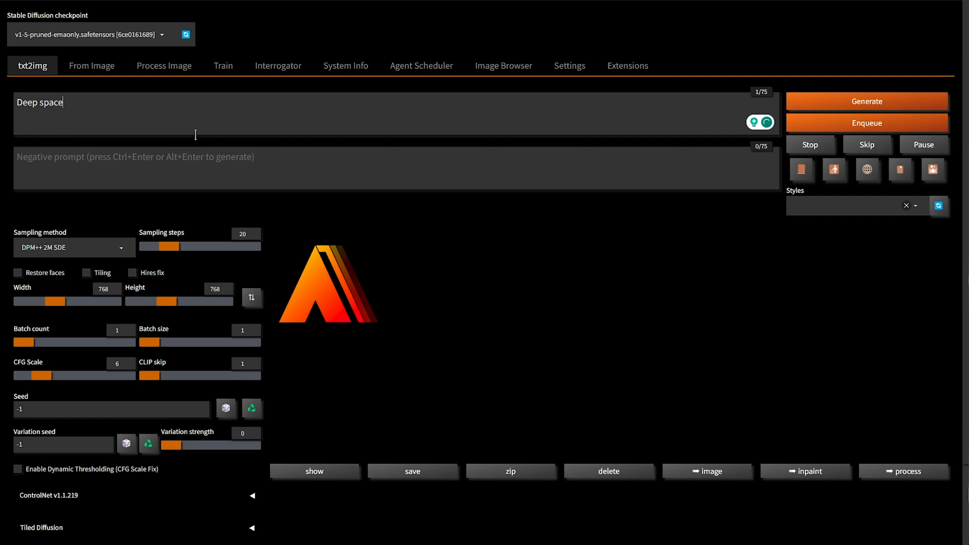
pyautogui.write('photograph, 4k, unl')
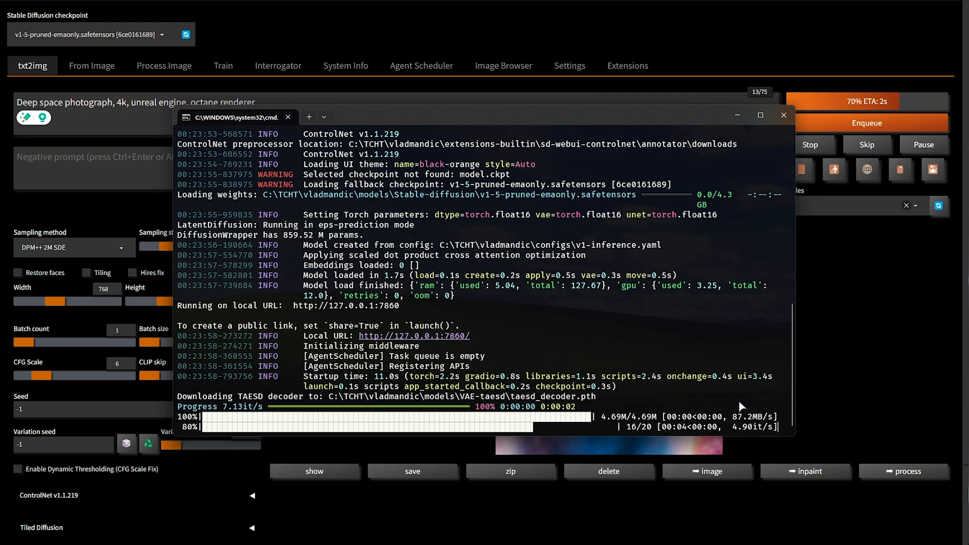
# Return to SD.Next and view the generated 768x768 deep-space image enlarged.
pyautogui.click(783, 115)
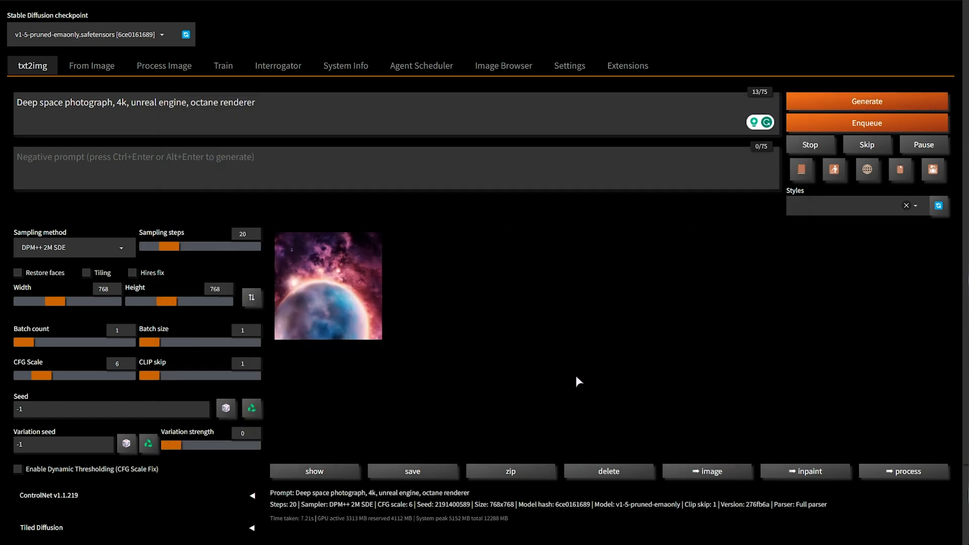
pyautogui.click(328, 285)
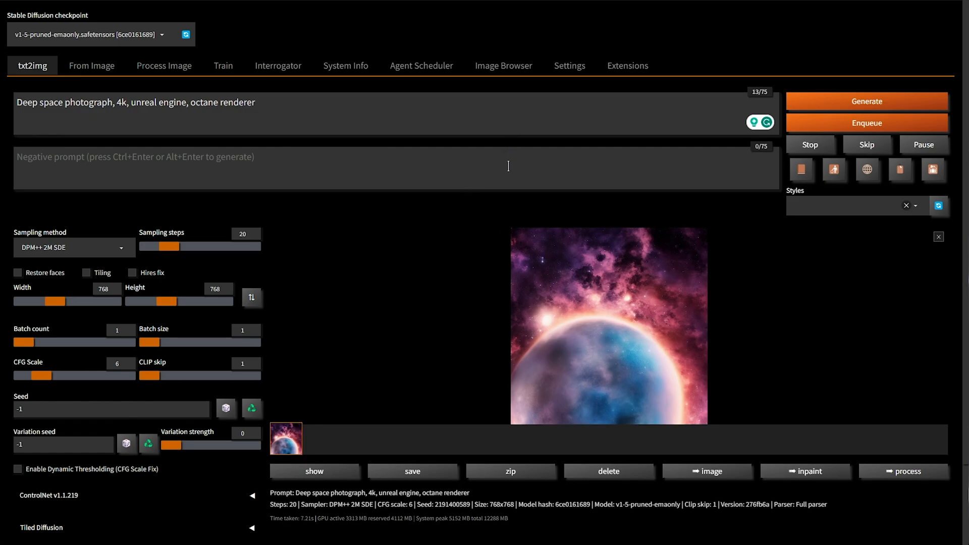
pyautogui.click(627, 66)
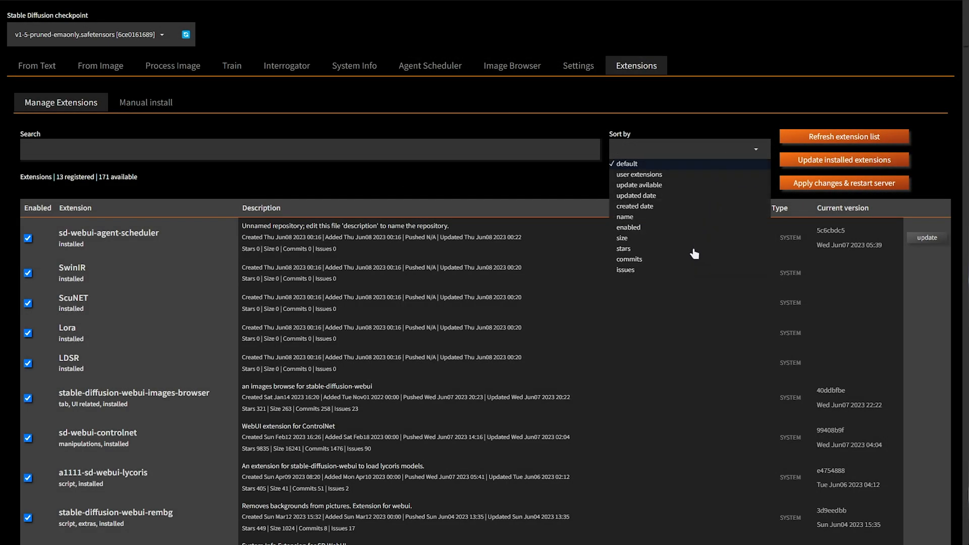
# Sort the Extensions list by 'user extensions' and browse the installable catalogue.
pyautogui.click(640, 174)
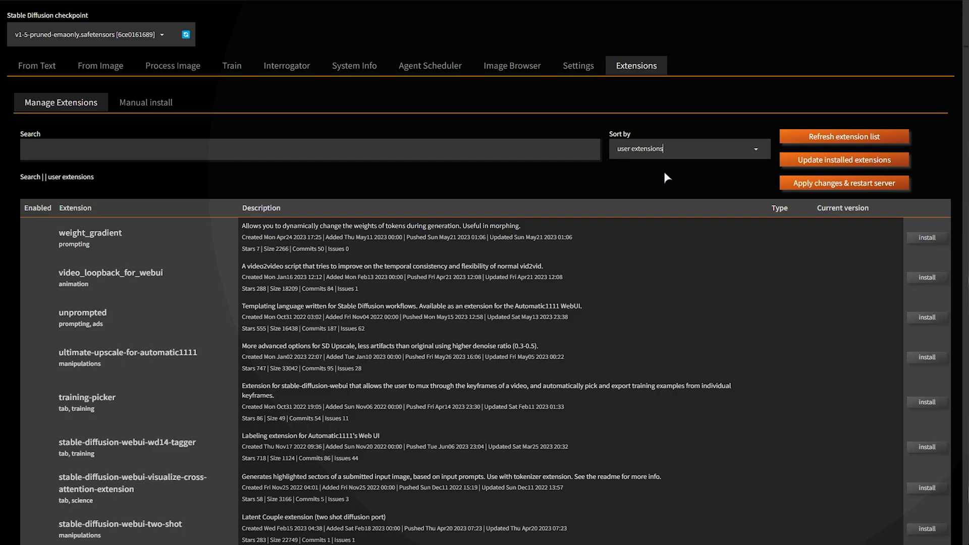
pyautogui.scroll(-3)
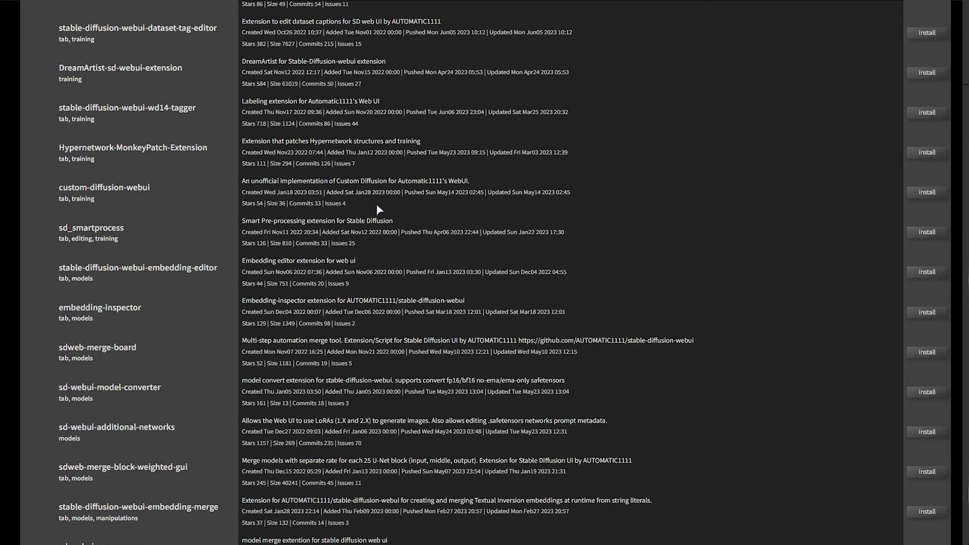
pyautogui.scroll(3)
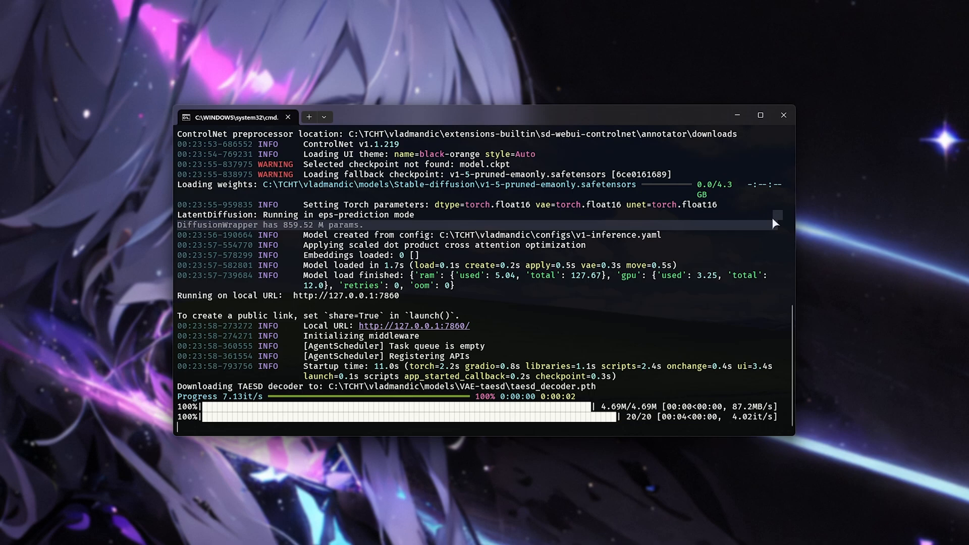
# Stop the SD.Next server, review COMMANDLINE_ARGS in webui-user - Copy.bat, and launch AUTOMATIC1111 WebUI v1.3.2.
pyautogui.press('ctrl+c')
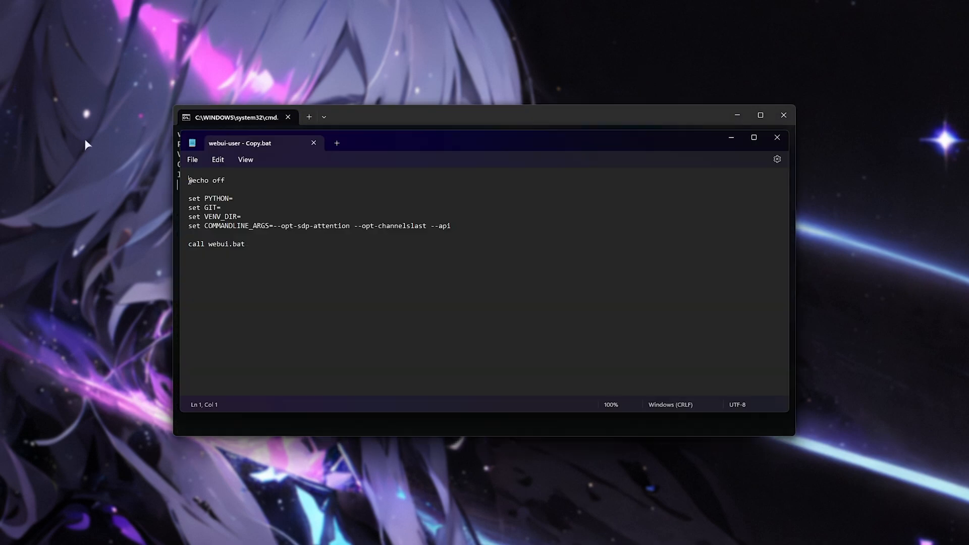
pyautogui.click(275, 226)
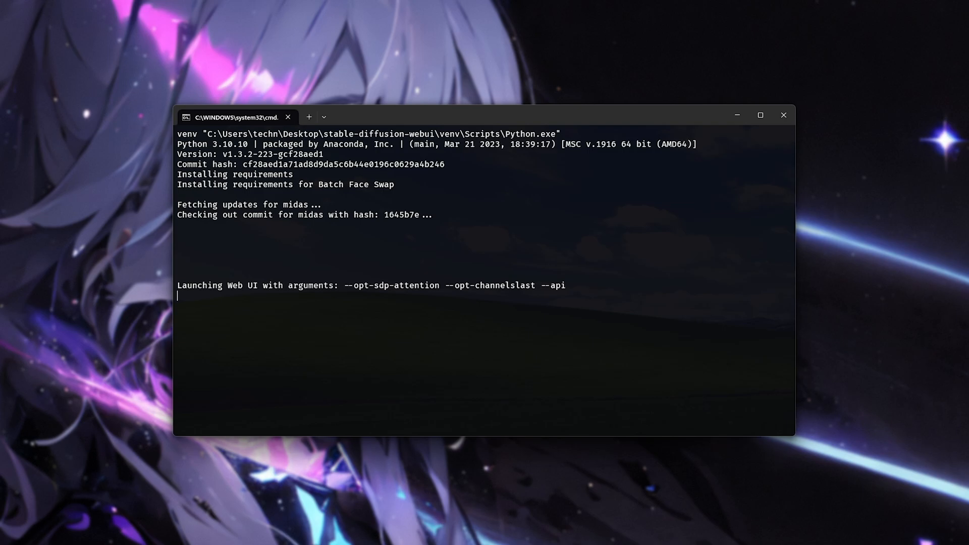
pyautogui.moveTo(556, 120)
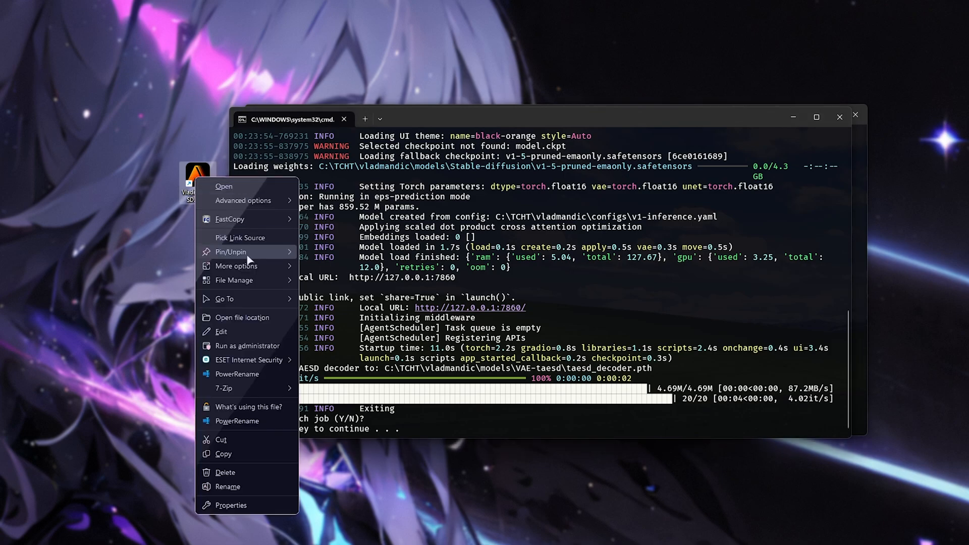
pyautogui.click(243, 317)
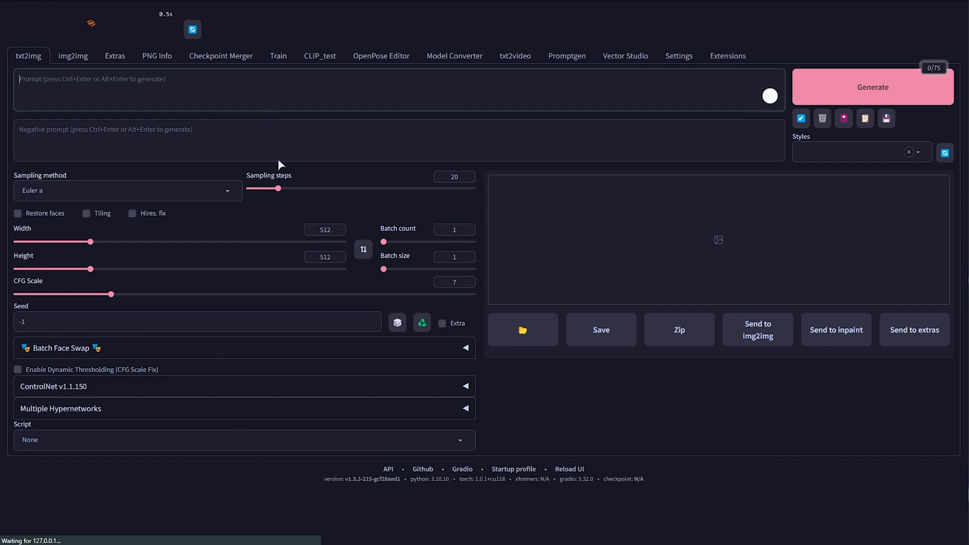
# Enter the prompt 'Deep space', choose the DPM++ 2M SDE sampler and set the size to 768x768.
pyautogui.write('Deep space')
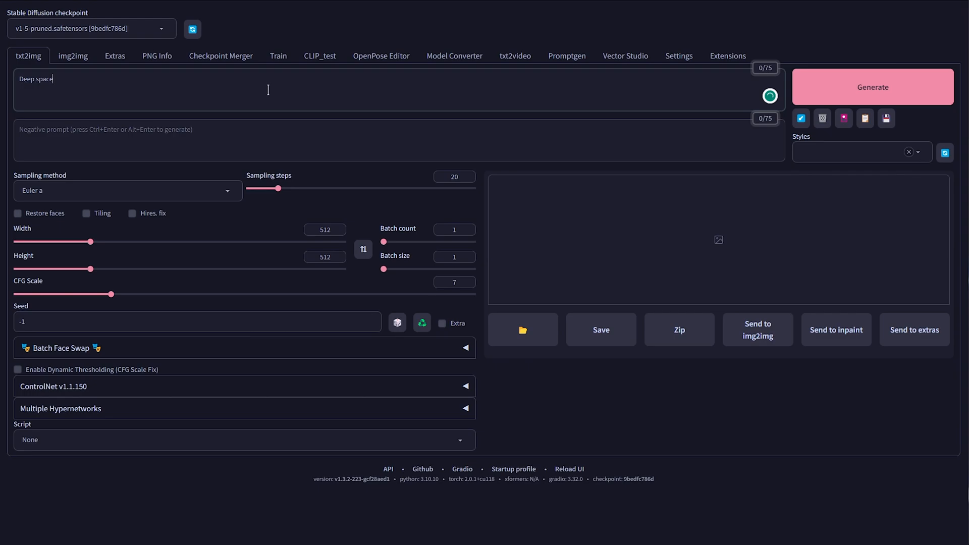
pyautogui.click(128, 190)
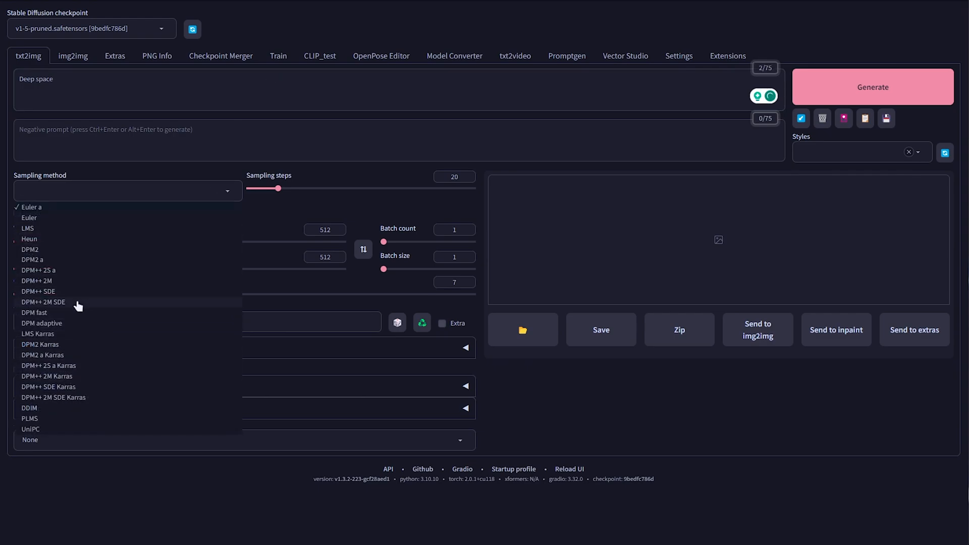
pyautogui.click(43, 302)
pyautogui.write('768')
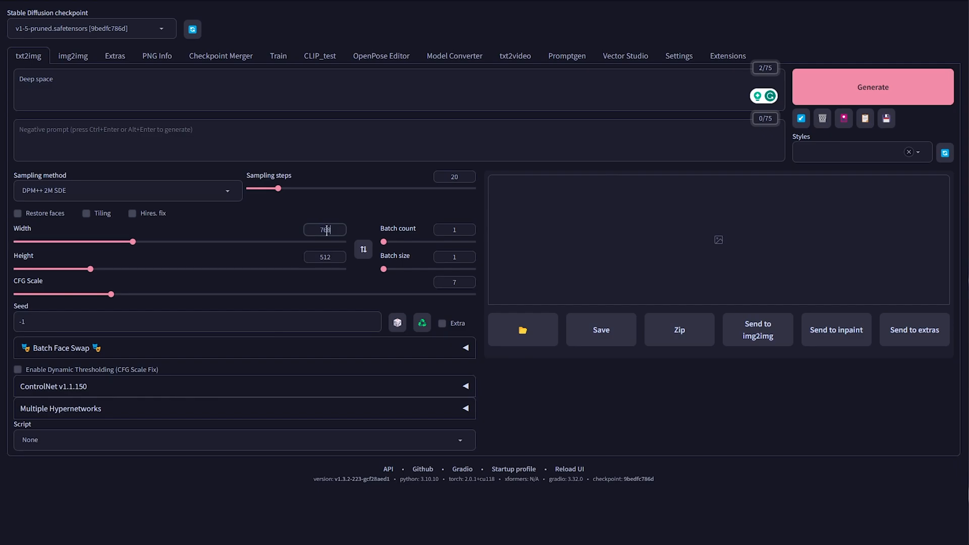
pyautogui.click(873, 86)
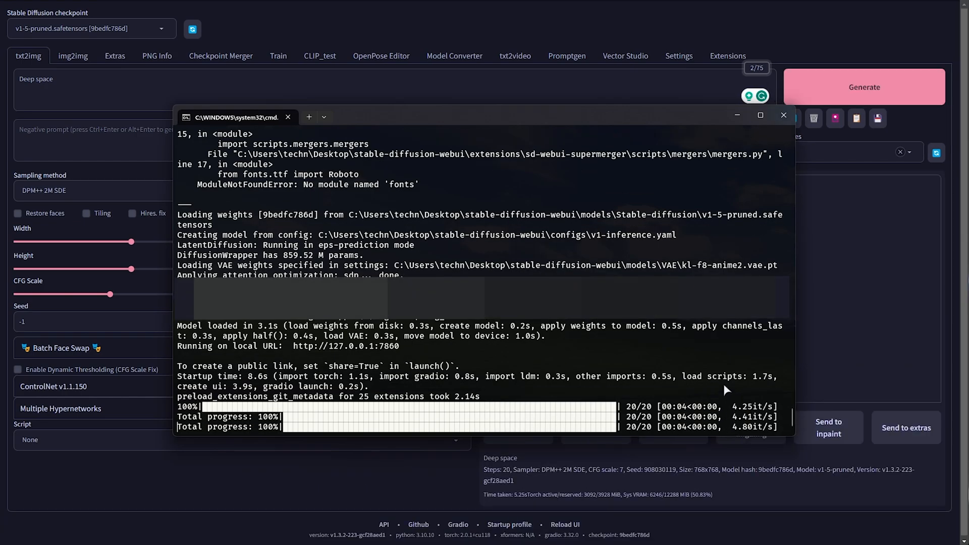
pyautogui.moveTo(762, 126)
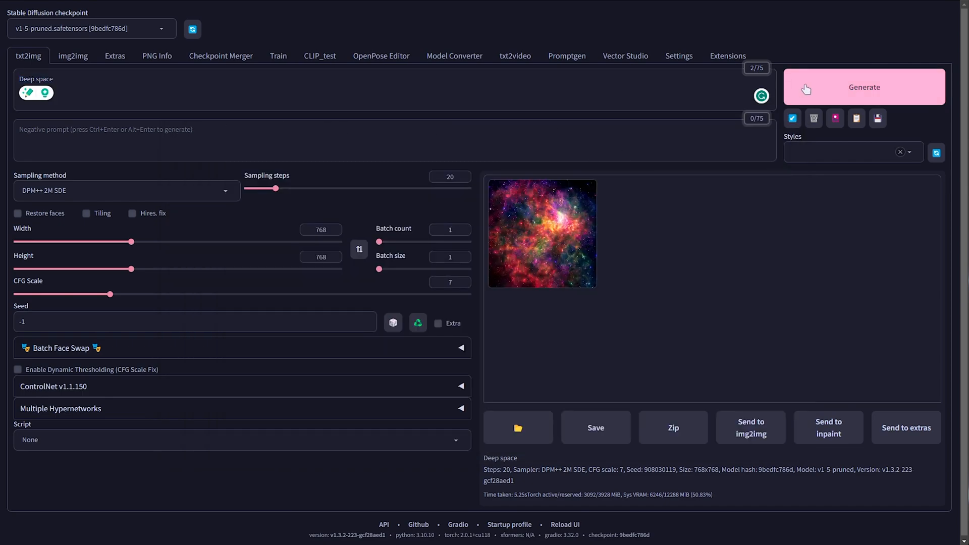
# Generate a second 768x768 'Deep space' image with a new seed for comparison.
pyautogui.click(864, 86)
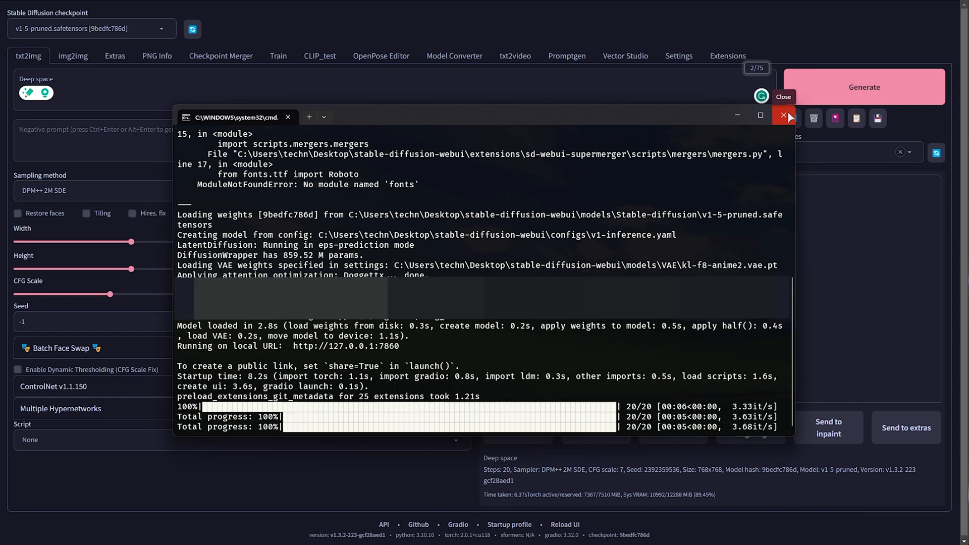
pyautogui.moveTo(784, 116)
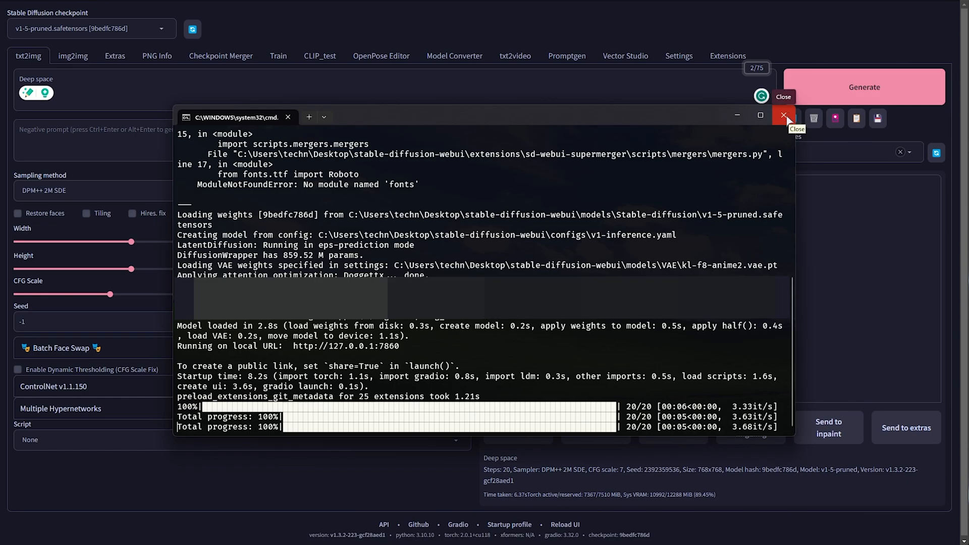
# Close the AUTOMATIC1111 WebUI console, then the SD.Next console, leaving the desktop.
pyautogui.click(784, 115)
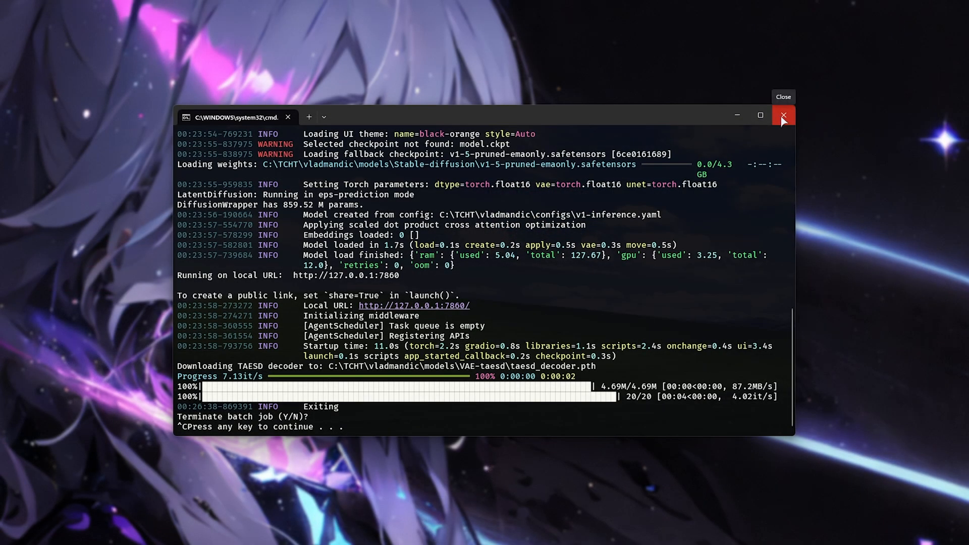
pyautogui.click(783, 115)
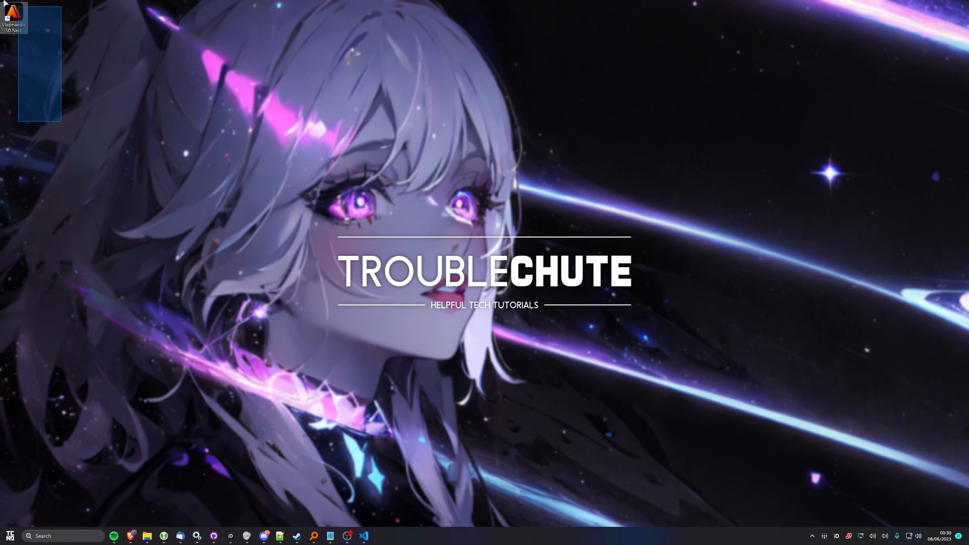